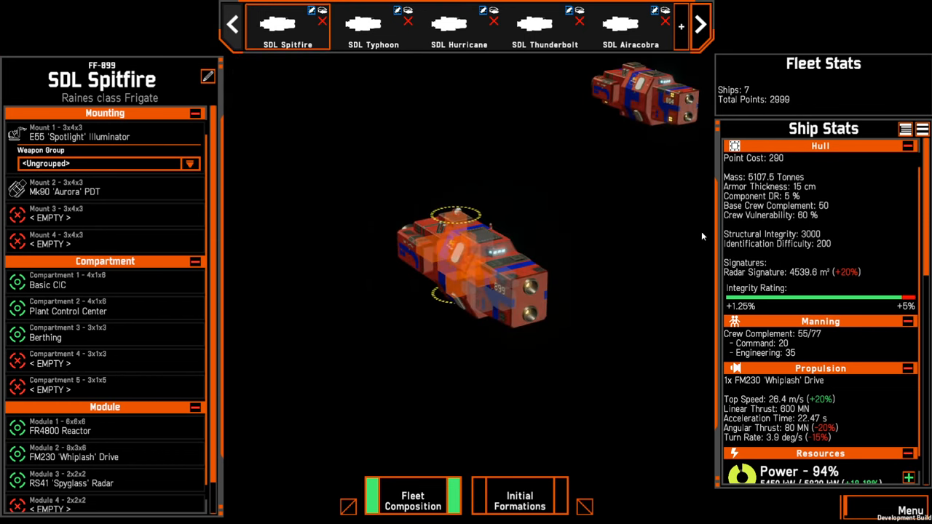
Review the Typhoon, Hurricane and Airacobra loadouts, then scroll the fleet bar to further ships.
{"action": "left_click", "coordinate": [373, 27]}
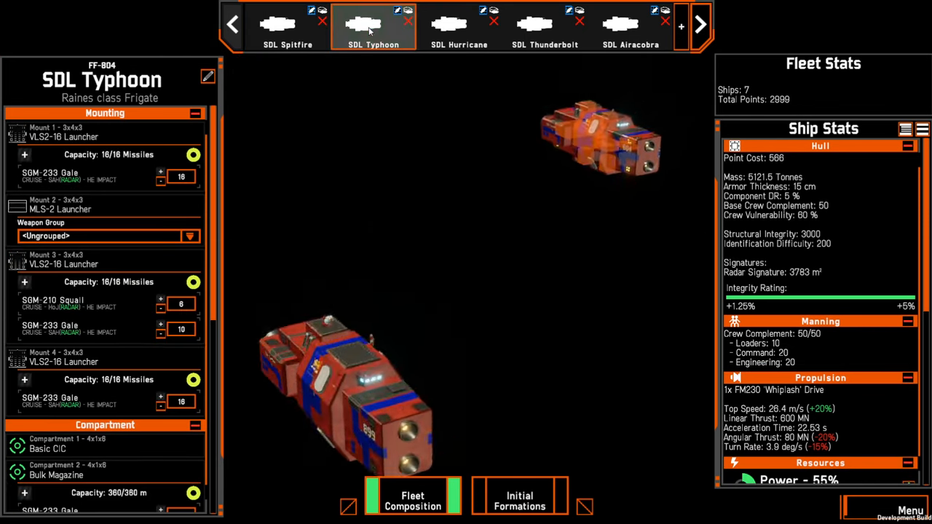
{"action": "left_click", "coordinate": [458, 27]}
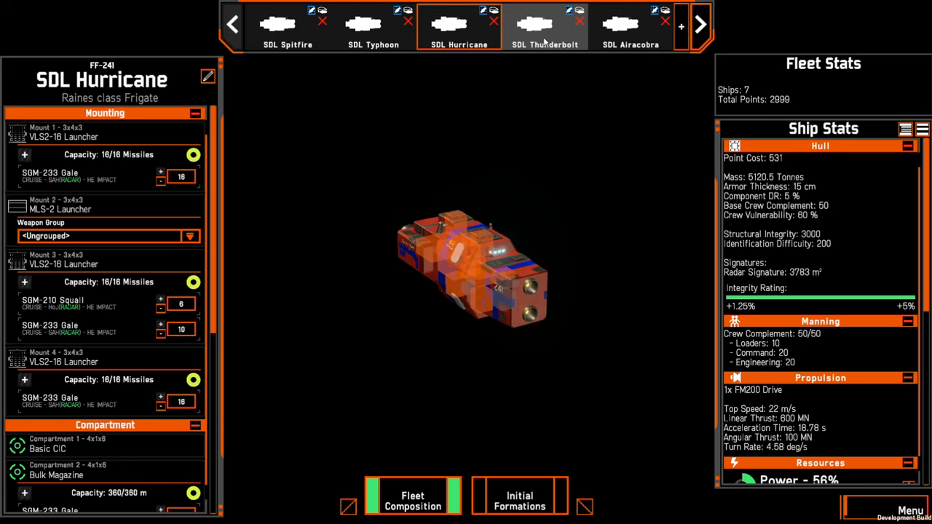
{"action": "left_click", "coordinate": [631, 27]}
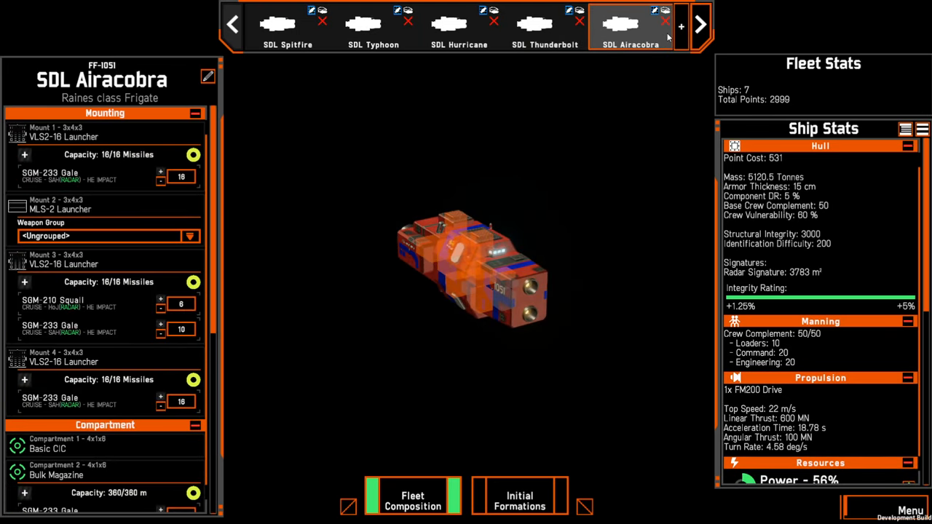
{"action": "left_click", "coordinate": [699, 24]}
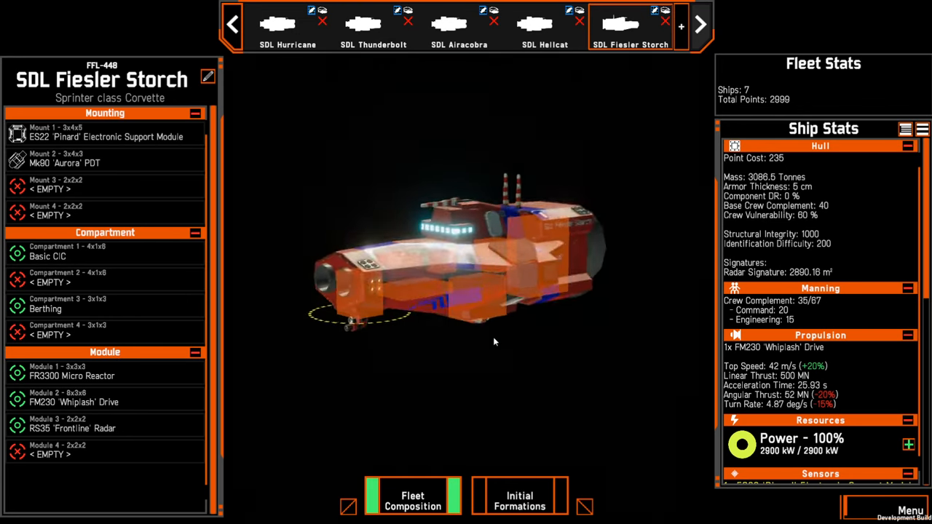
Compare the Hellcat and Airacobra missile fits, then select the 315-point Thunderbolt.
{"action": "left_click", "coordinate": [544, 27]}
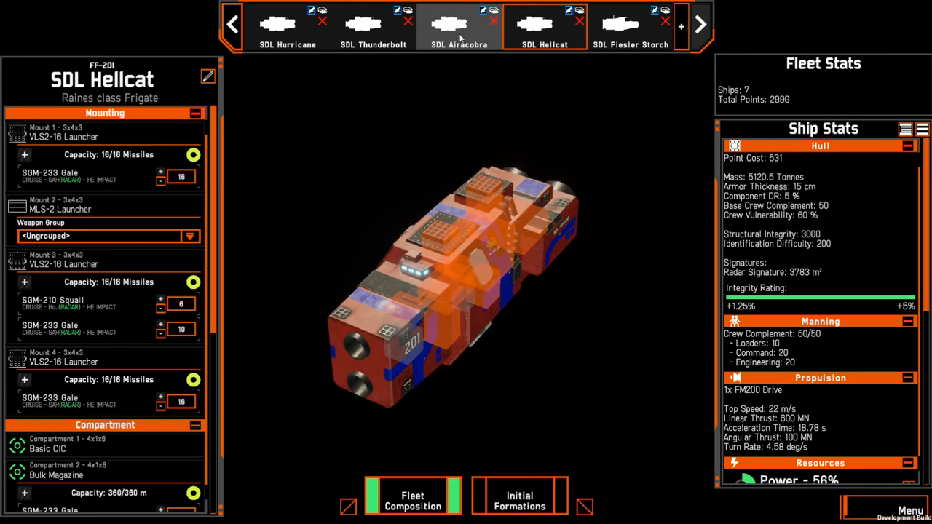
{"action": "left_click", "coordinate": [459, 27]}
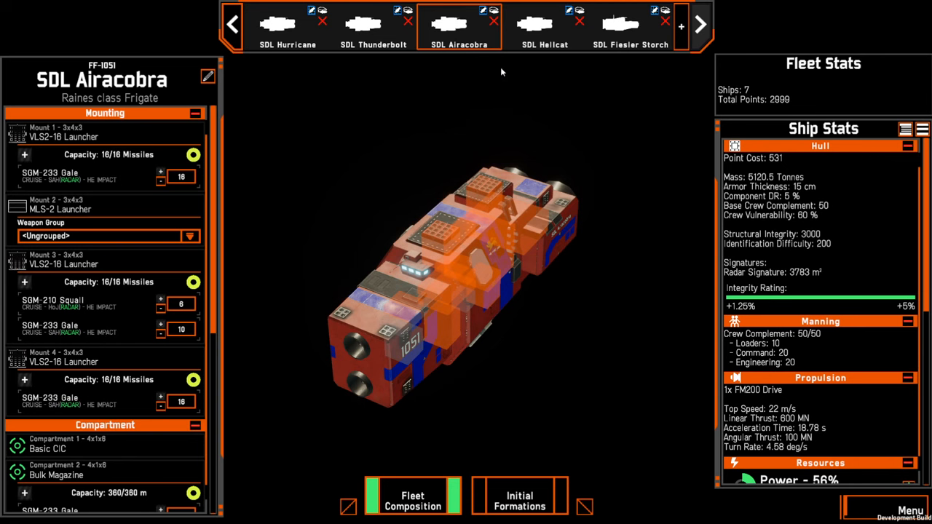
{"action": "left_click", "coordinate": [544, 25]}
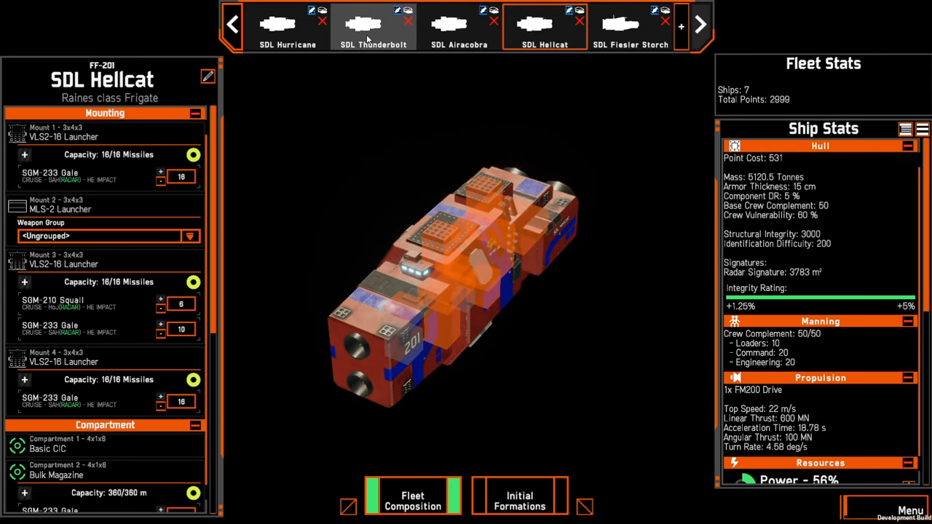
{"action": "left_click", "coordinate": [373, 26]}
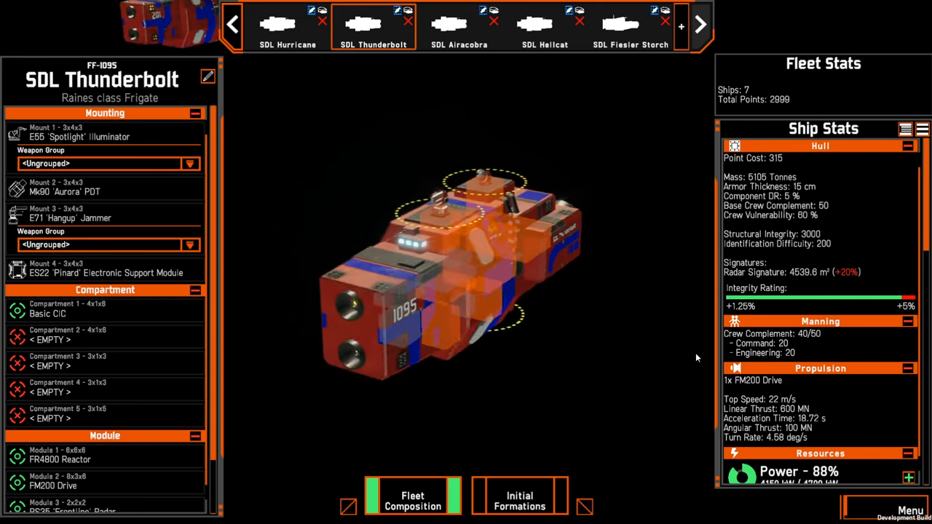
{"action": "left_click_drag", "start_coordinate": [696, 357], "coordinate": [543, 353]}
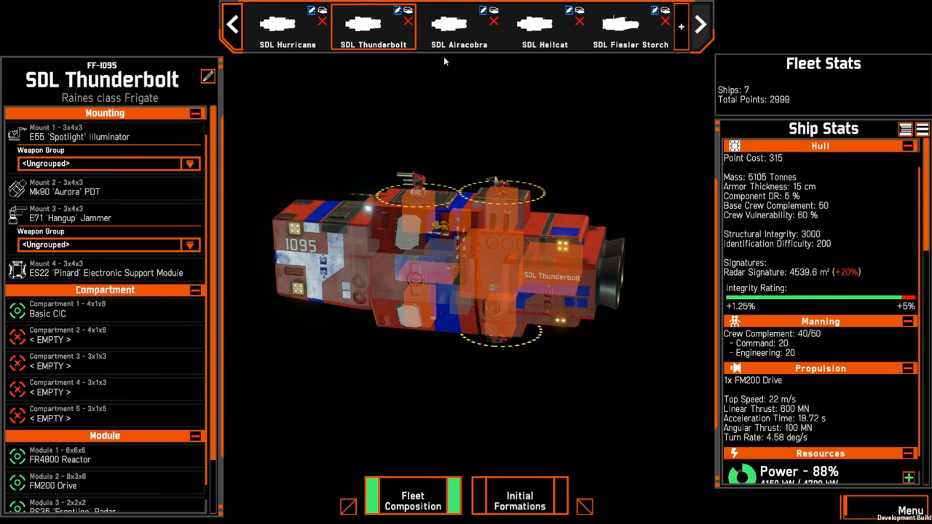
{"action": "left_click", "coordinate": [459, 26]}
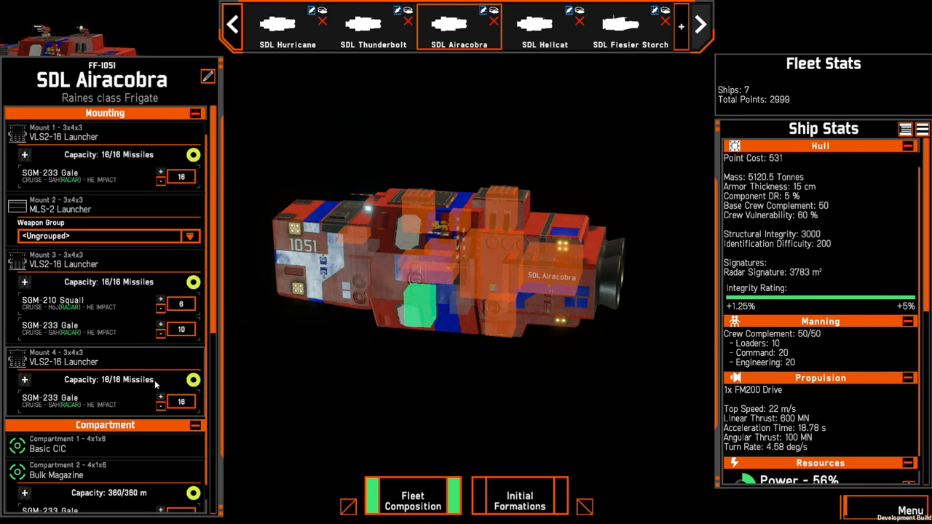
{"action": "mouse_move", "coordinate": [161, 325]}
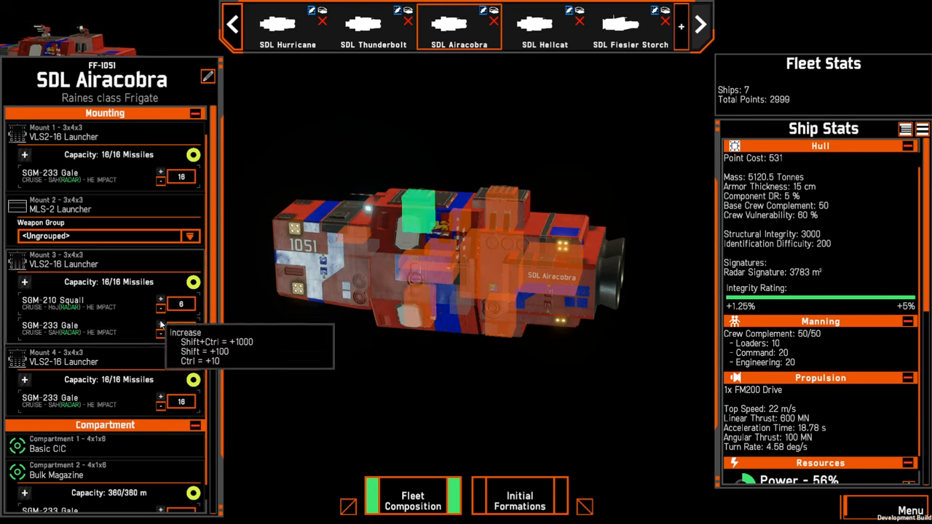
{"action": "left_click", "coordinate": [160, 336]}
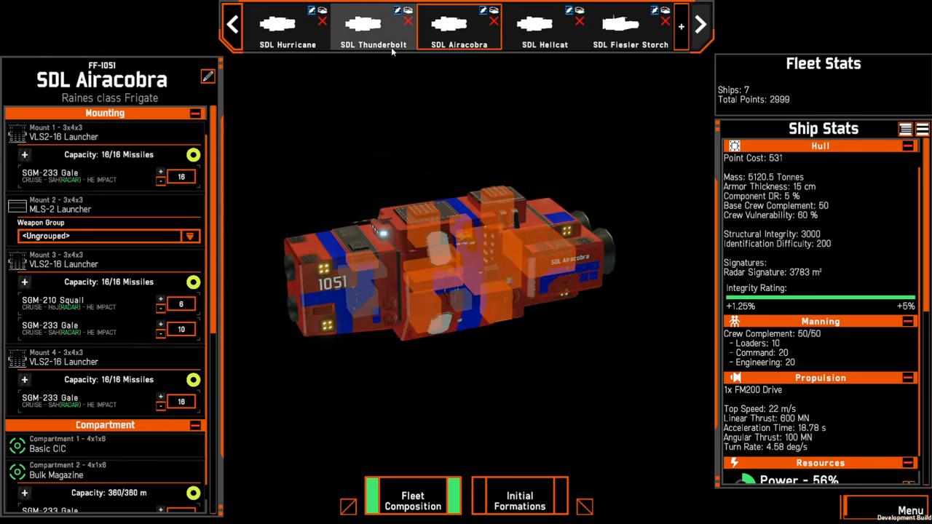
{"action": "left_click", "coordinate": [372, 25]}
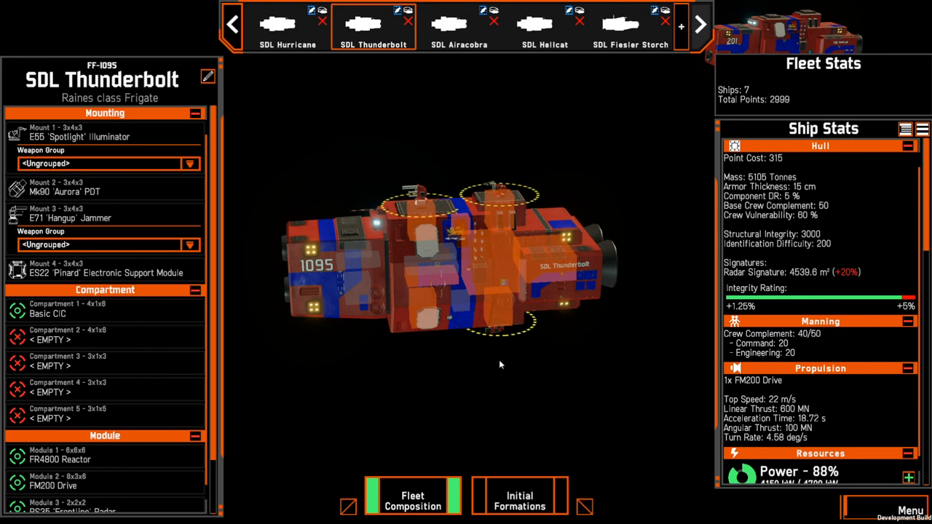
{"action": "mouse_move", "coordinate": [588, 378]}
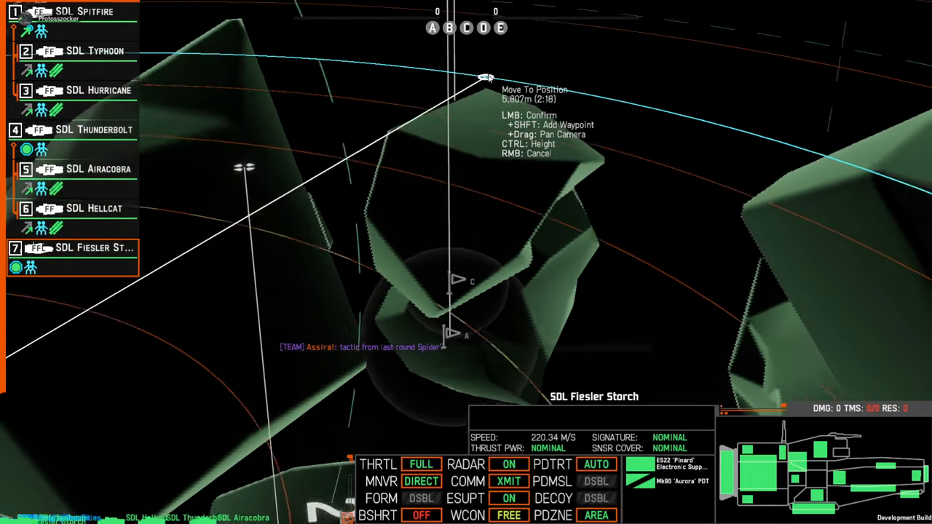
{"action": "mouse_move", "coordinate": [455, 334]}
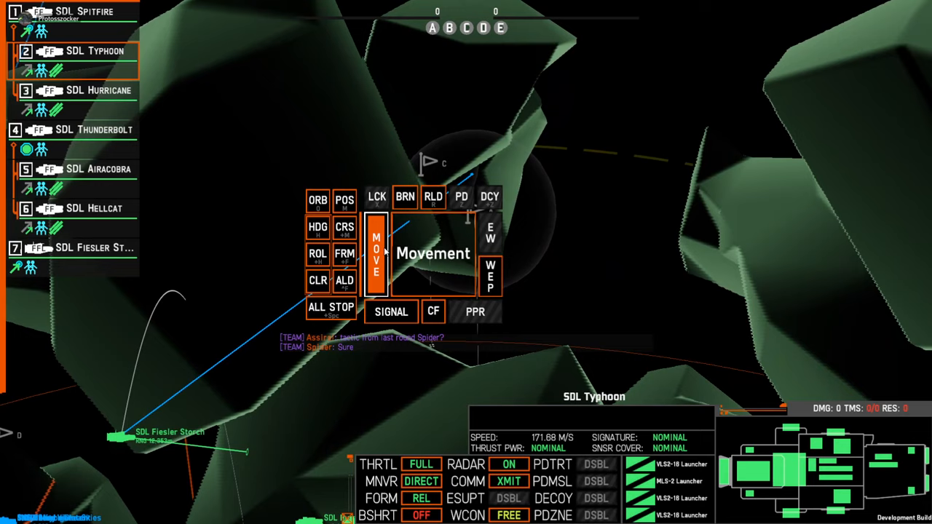
Move the Typhoon to a new point and start a position order for the Fiesler Storch.
{"action": "left_click", "coordinate": [376, 254]}
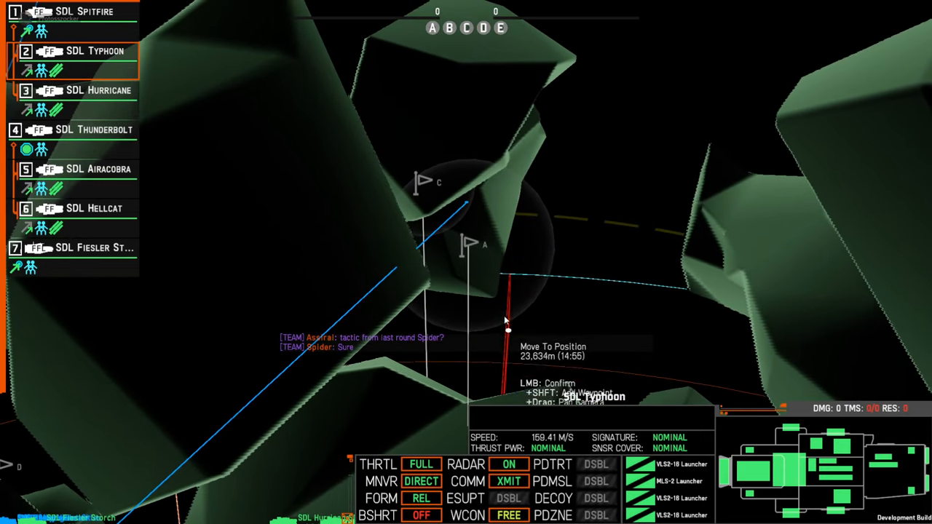
{"action": "left_click", "coordinate": [73, 247]}
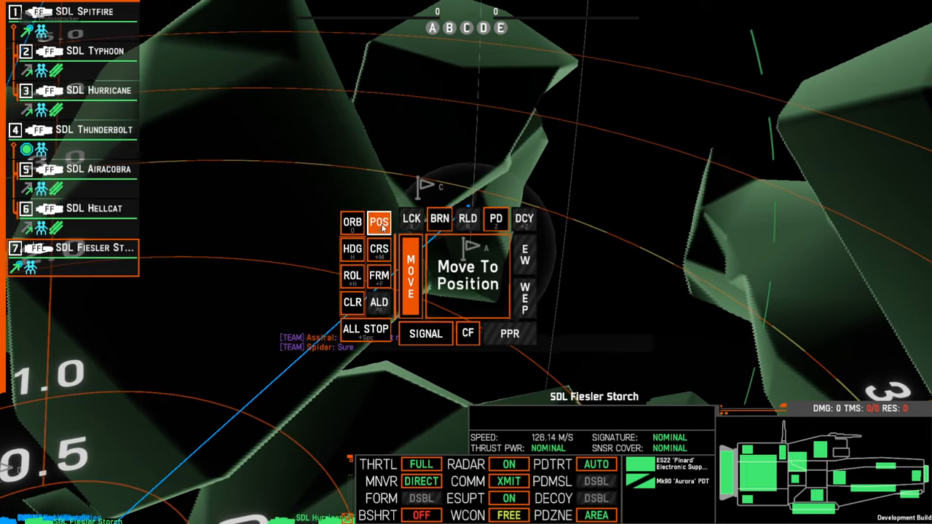
{"action": "left_click", "coordinate": [379, 222]}
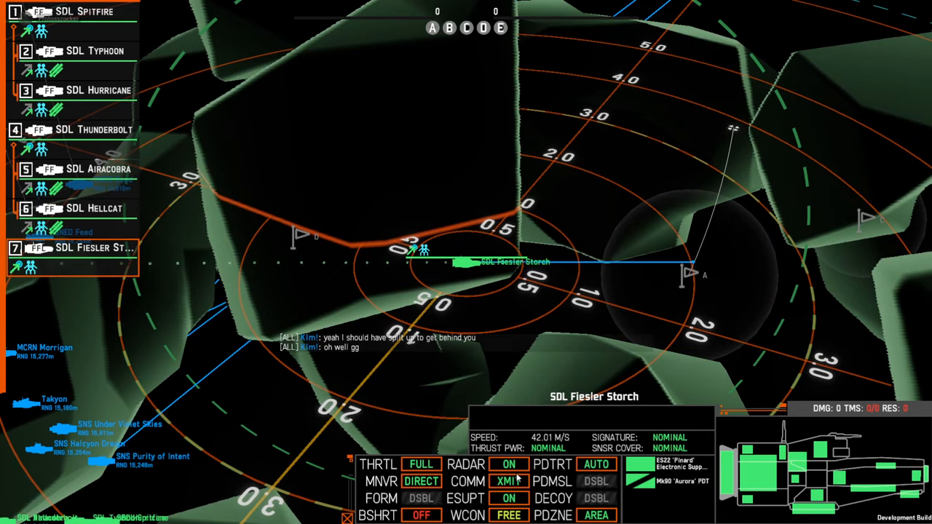
Switch the Fiesler Storch's COMM toggle from XMIT to RECV.
{"action": "left_click", "coordinate": [508, 481]}
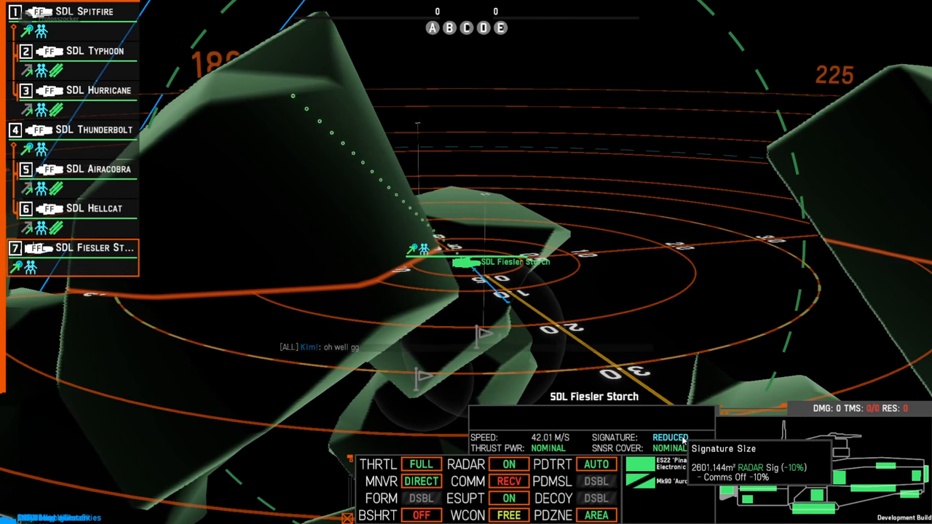
{"action": "mouse_move", "coordinate": [519, 441]}
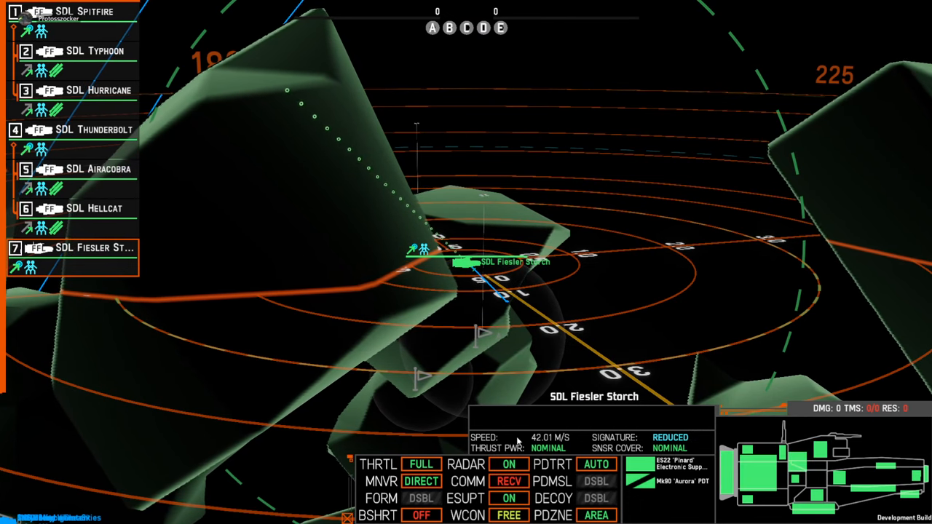
{"action": "left_click", "coordinate": [508, 465]}
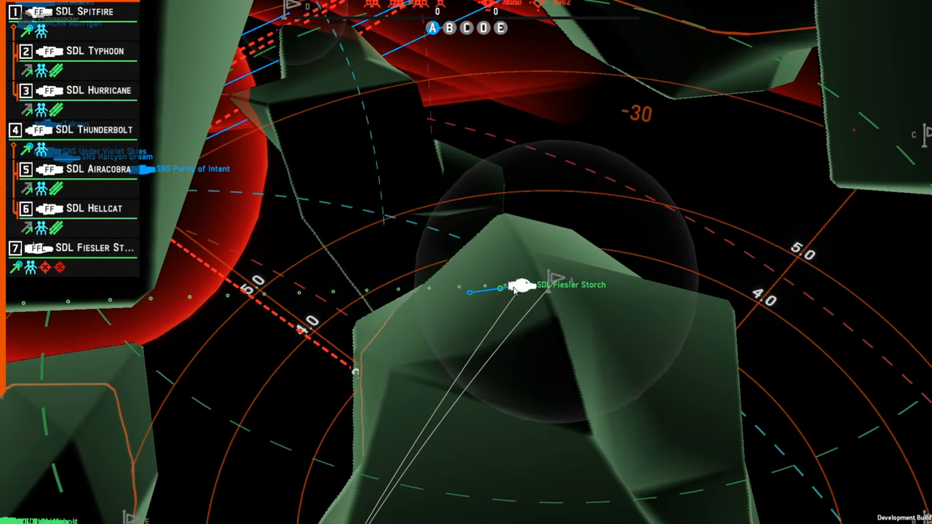
Adjust the Fiesler Storch's ship controls toward radar-off, evasive running.
{"action": "left_click", "coordinate": [515, 286]}
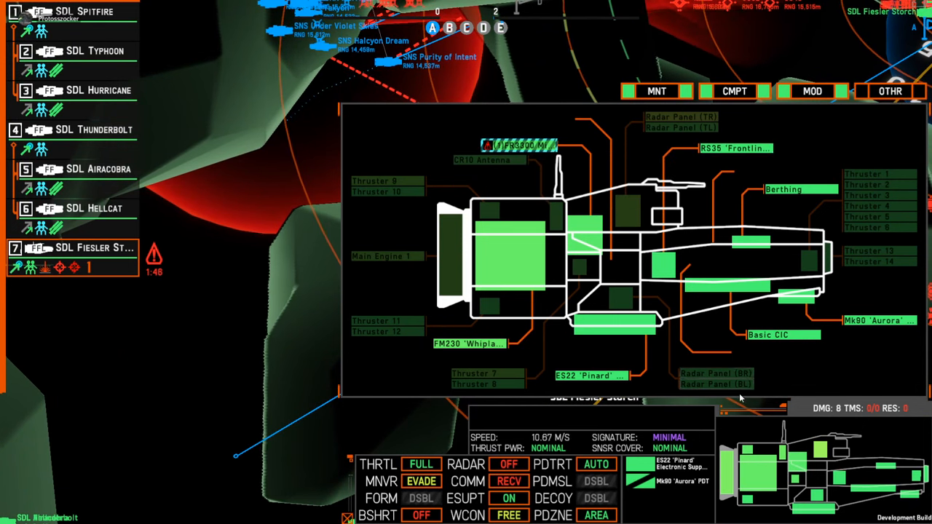
{"action": "mouse_move", "coordinate": [521, 145]}
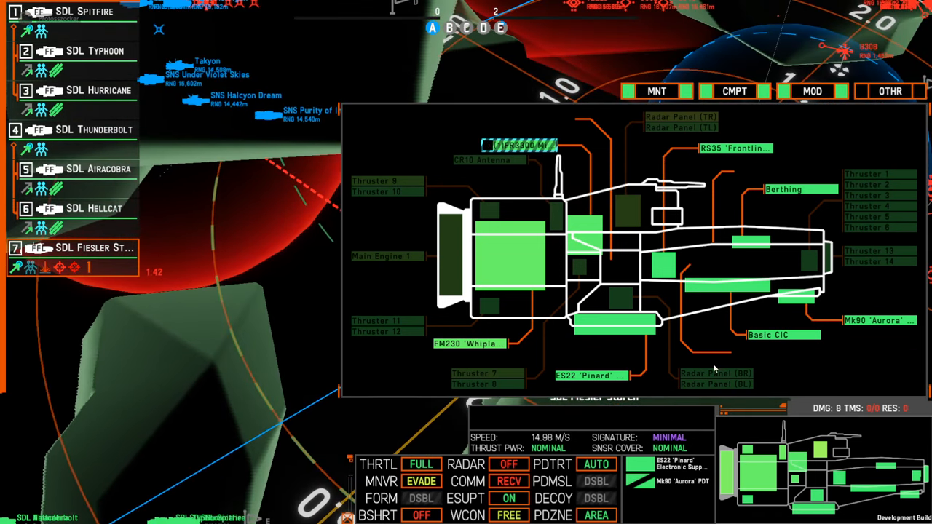
{"action": "mouse_move", "coordinate": [86, 267]}
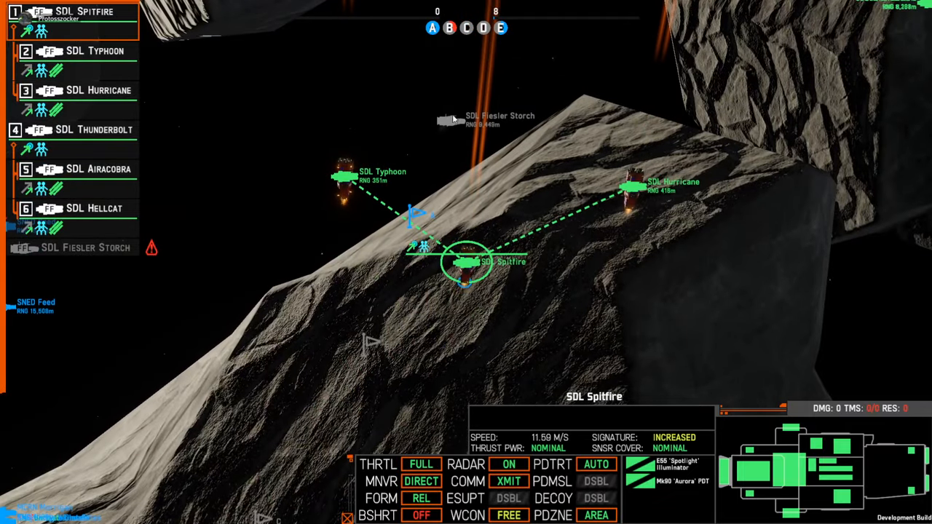
Select the Thunderbolt and confirm its new move position among the asteroids.
{"action": "left_click", "coordinate": [73, 169]}
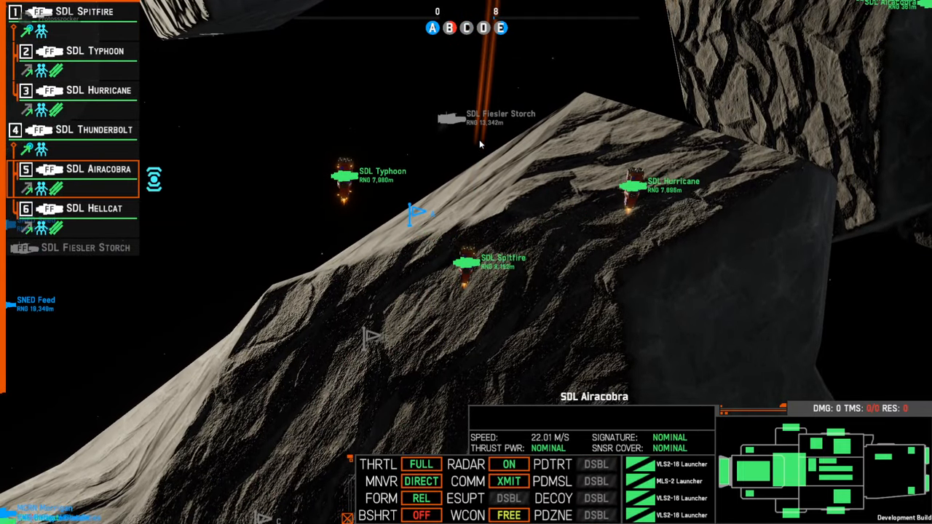
{"action": "left_click", "coordinate": [87, 130]}
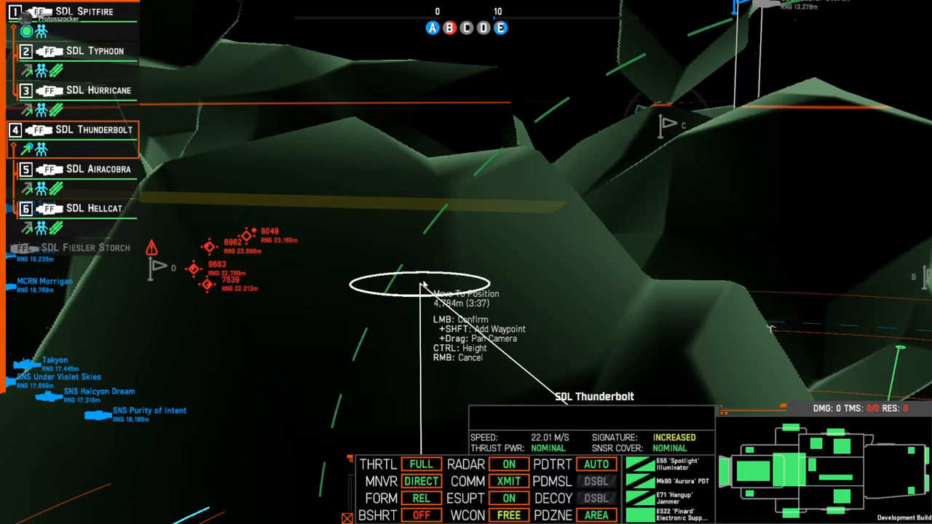
{"action": "left_click", "coordinate": [424, 286]}
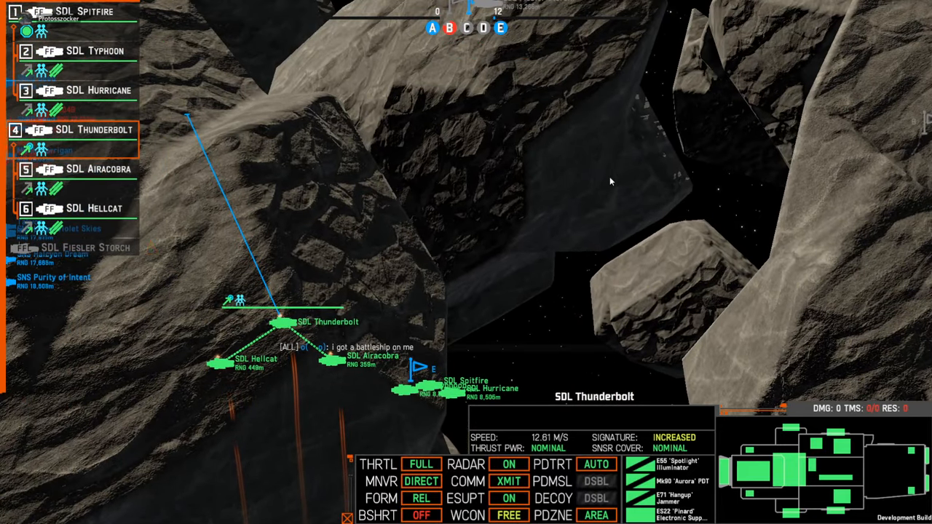
Select the Spitfire and choose a movement order from its command wheel.
{"action": "left_click", "coordinate": [84, 11]}
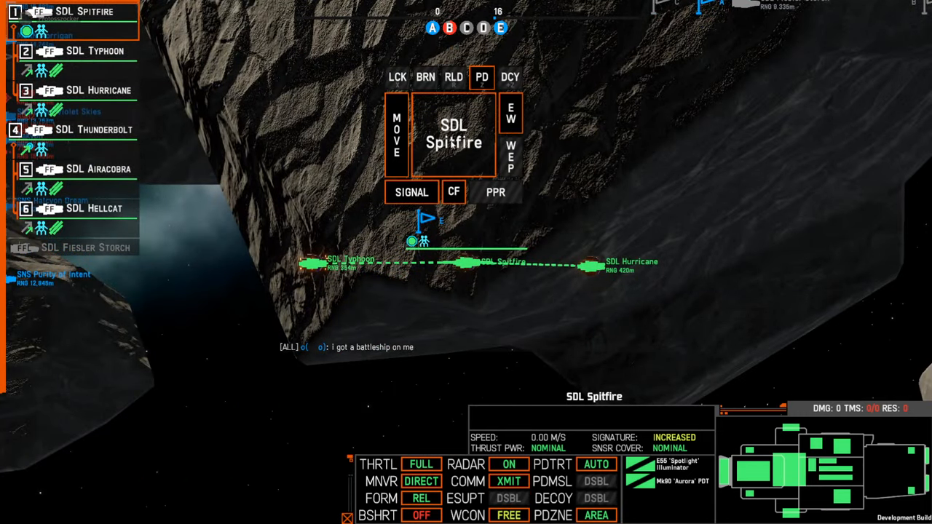
{"action": "left_click", "coordinate": [396, 135]}
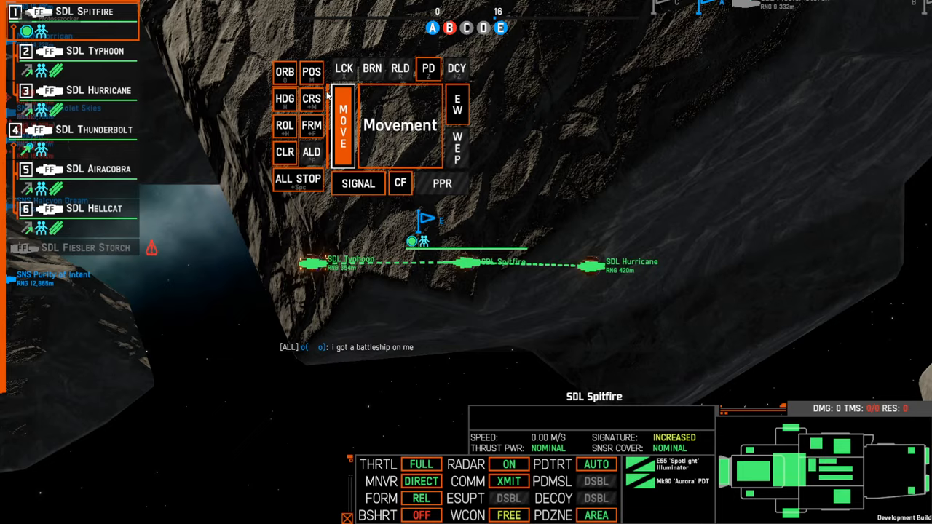
{"action": "left_click", "coordinate": [342, 124]}
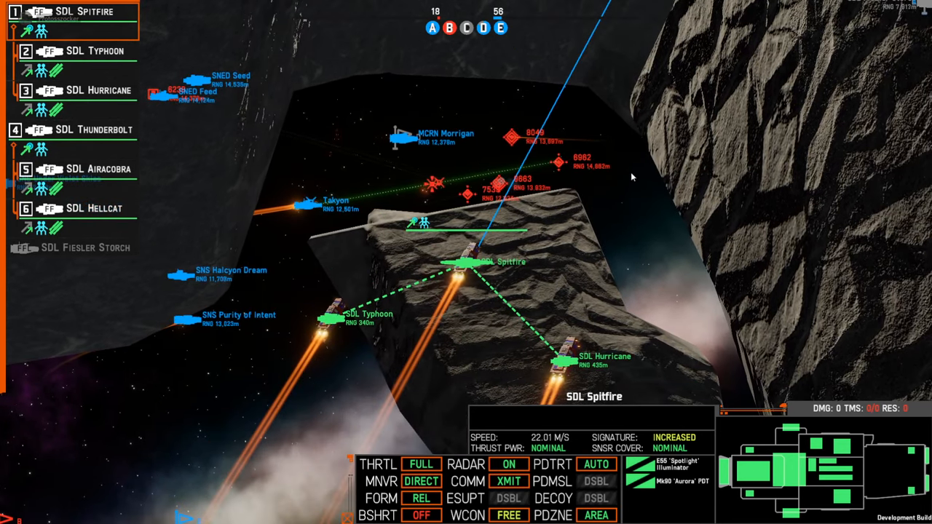
{"action": "mouse_move", "coordinate": [603, 127]}
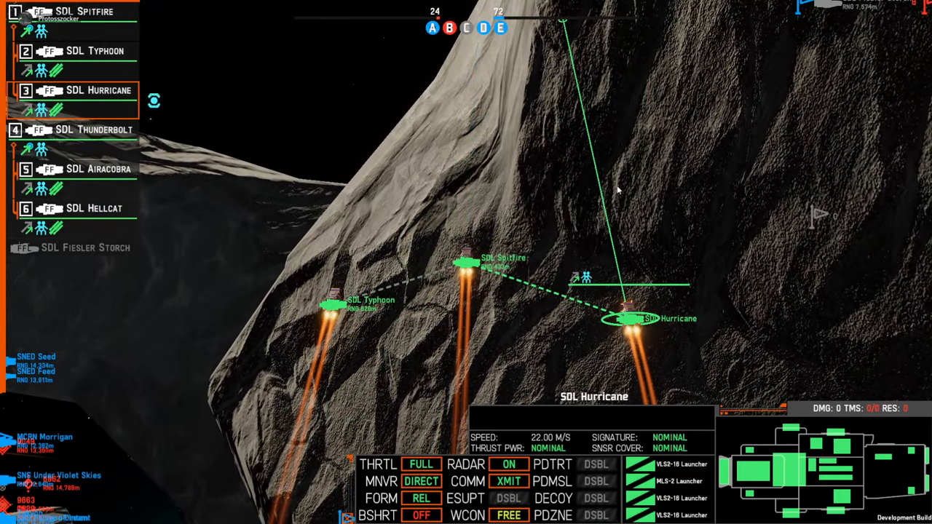
Check the frigates near point C and enemy contacts west on the tactical map.
{"action": "left_click", "coordinate": [629, 318]}
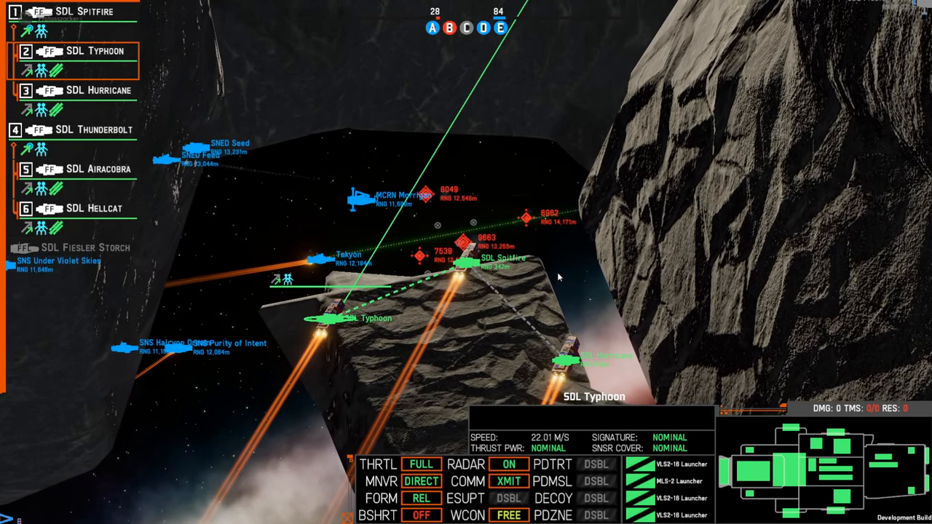
{"action": "mouse_move", "coordinate": [419, 204]}
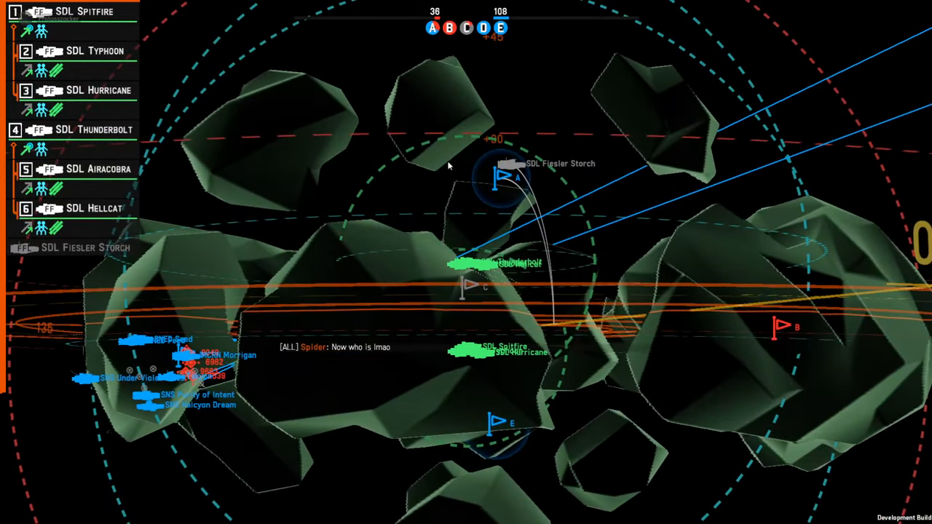
{"action": "left_click", "coordinate": [83, 14]}
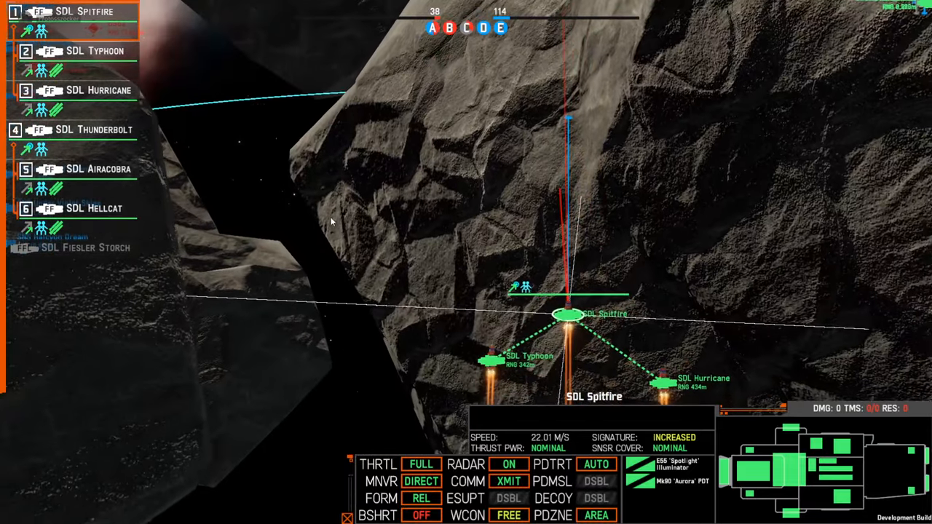
Focus the camera on the frigate group moving along the asteroid.
{"action": "right_click", "coordinate": [419, 251]}
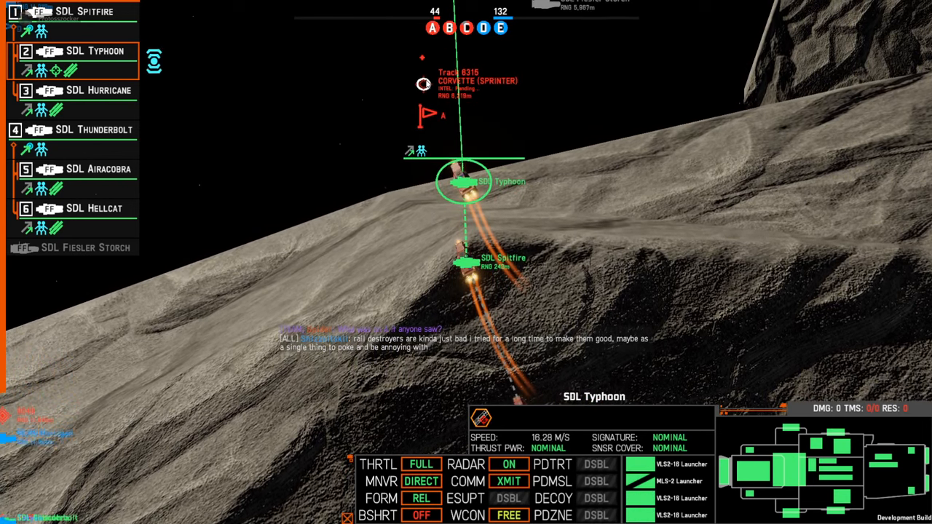
Show the tactical overlay with enemy tracks about 8–11 km from the formation.
{"action": "left_click", "coordinate": [91, 90]}
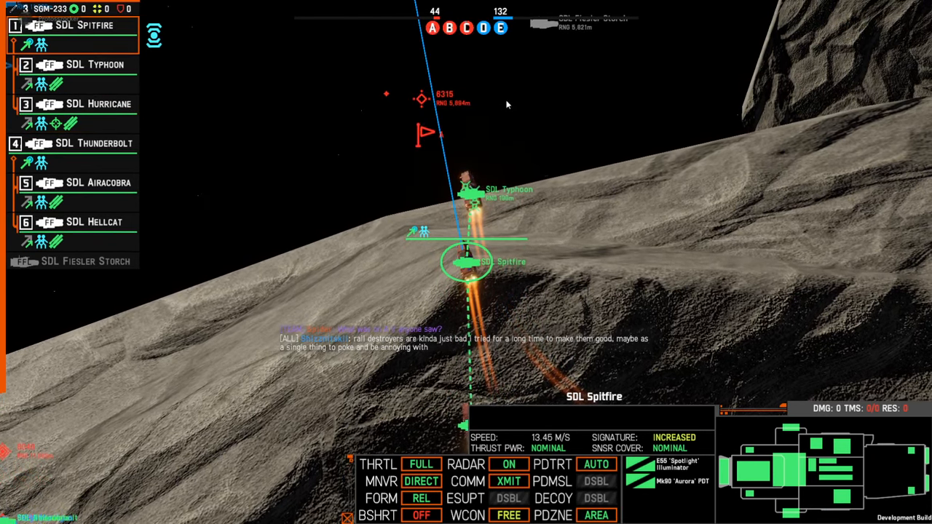
{"action": "left_click", "coordinate": [94, 143]}
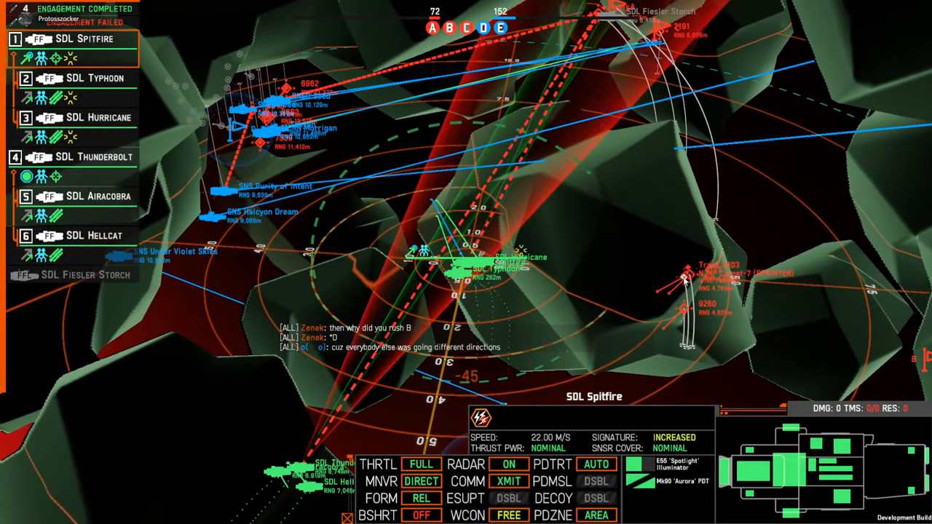
Review the Typhoon, the Thunderbolt's jammers and the Airacobra's missile load.
{"action": "left_click", "coordinate": [73, 78]}
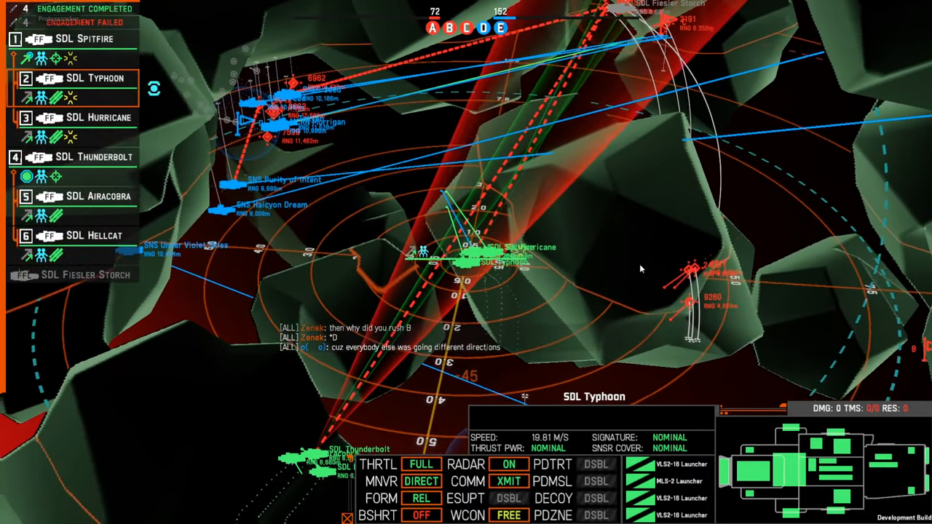
{"action": "left_click", "coordinate": [93, 143]}
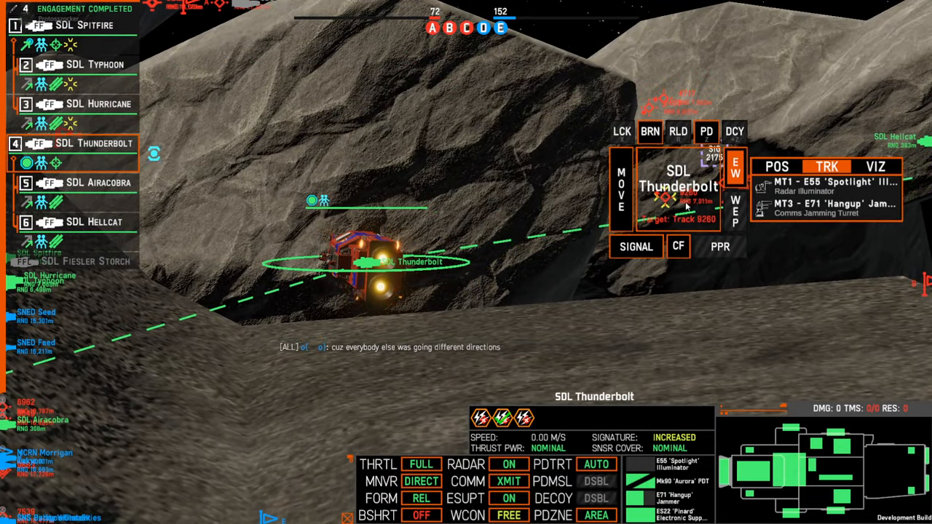
{"action": "left_click", "coordinate": [94, 182]}
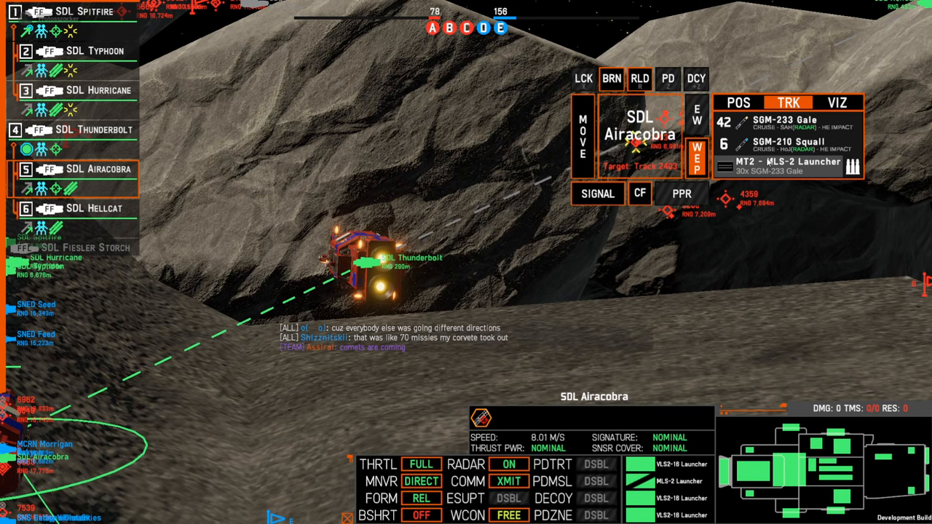
Select the Spitfire and Airacobra, then bring up the Spitfire's orders.
{"action": "left_click", "coordinate": [631, 157]}
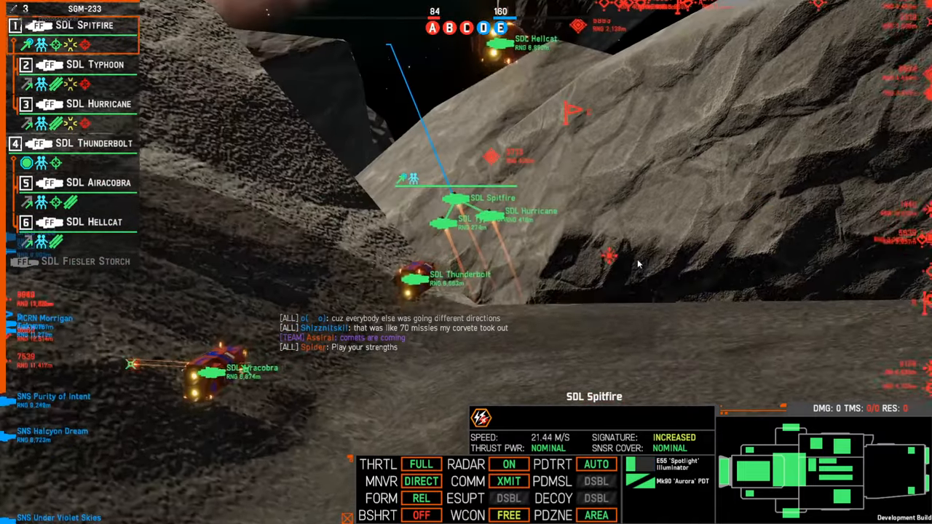
{"action": "left_click", "coordinate": [95, 182]}
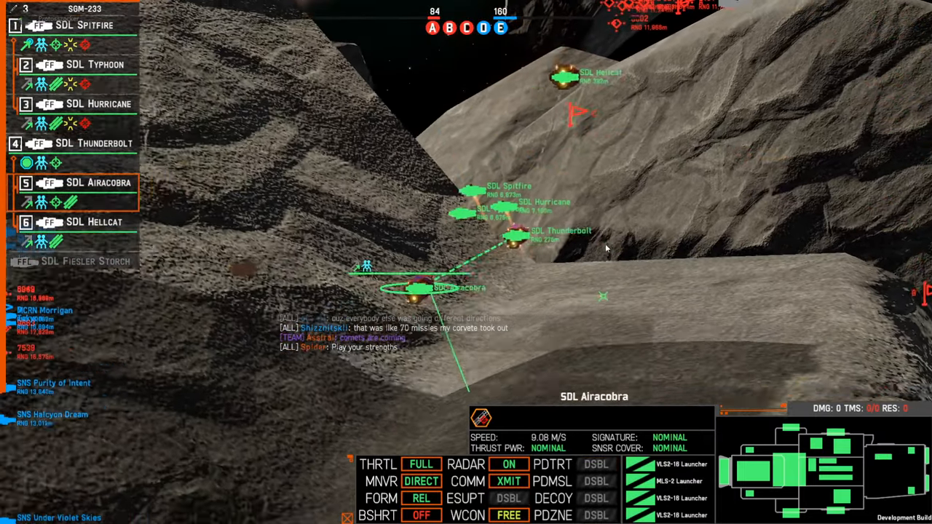
{"action": "left_click", "coordinate": [95, 143]}
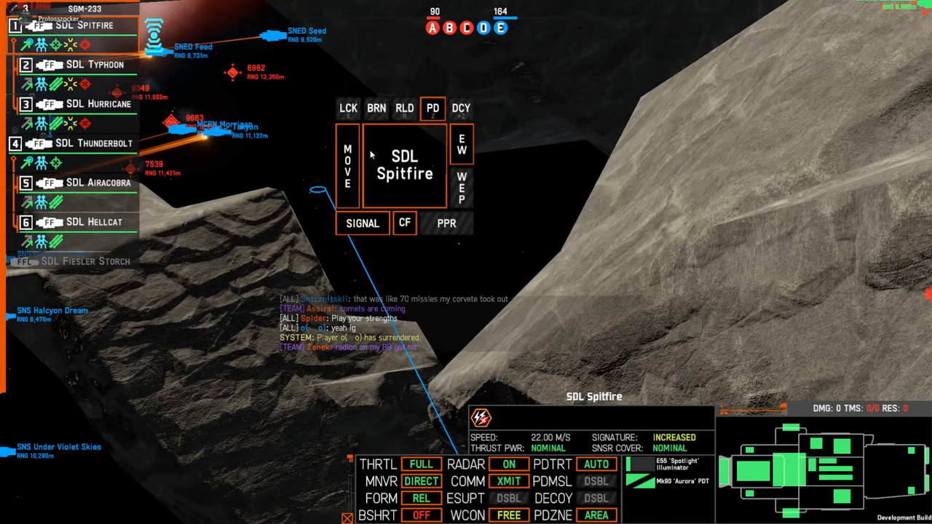
Centre the camera on SDL Spitfire's group as SDL Typhoon goes down.
{"action": "left_click", "coordinate": [347, 166]}
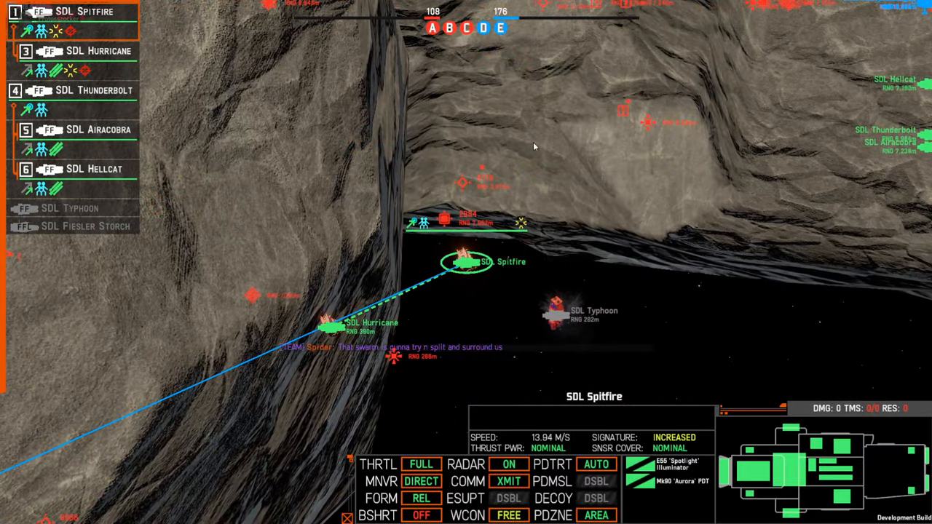
Check SDL Airacobra, SDL Thunderbolt and the destroyed SDL Spitfire in the fleet list.
{"action": "left_click", "coordinate": [72, 130]}
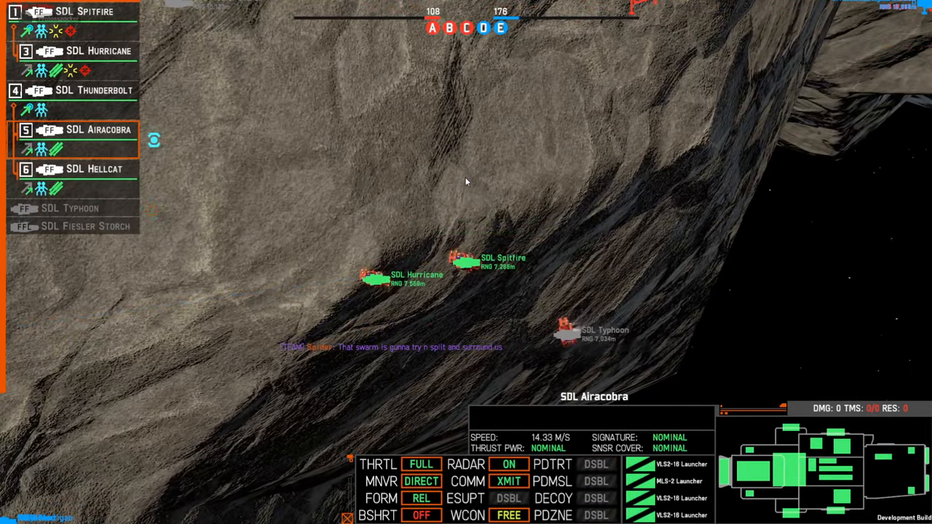
{"action": "left_click", "coordinate": [73, 89]}
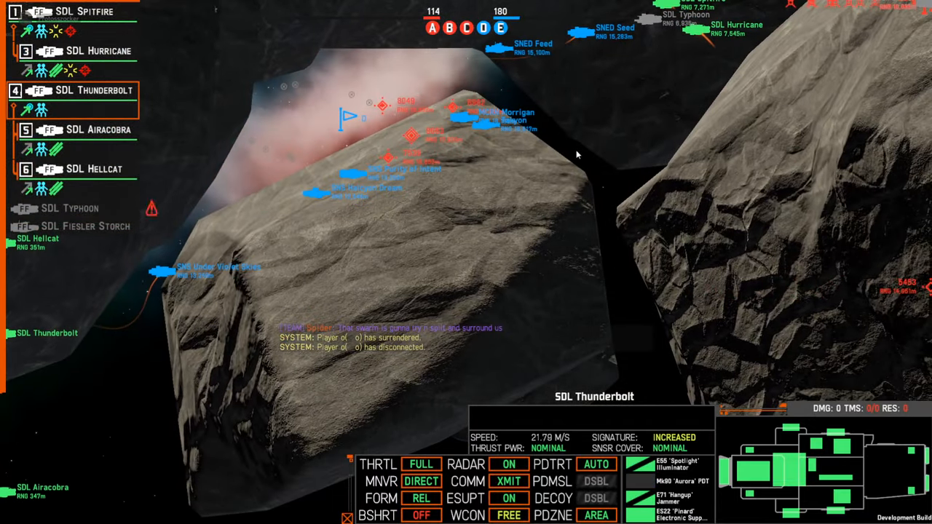
{"action": "left_click", "coordinate": [73, 12]}
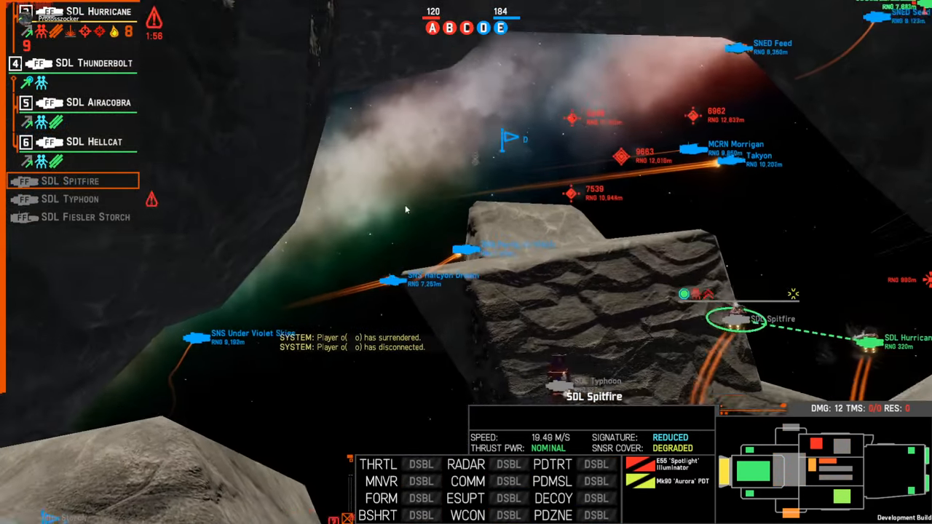
Watch enemy ships around the asteroids as SDL Hurricane is destroyed.
{"action": "left_click", "coordinate": [95, 63]}
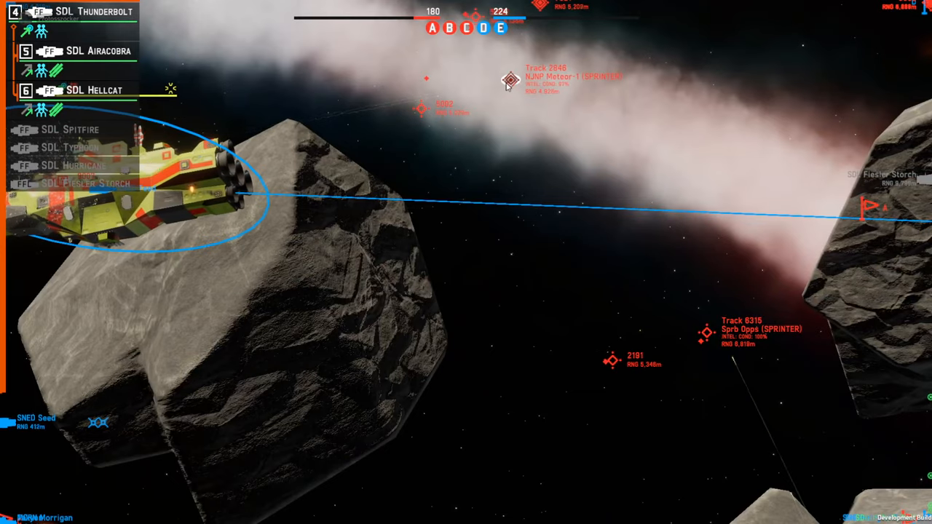
Bring up SDL Thunderbolt's orders and move the camera to the enemy Takyon.
{"action": "left_click", "coordinate": [73, 128]}
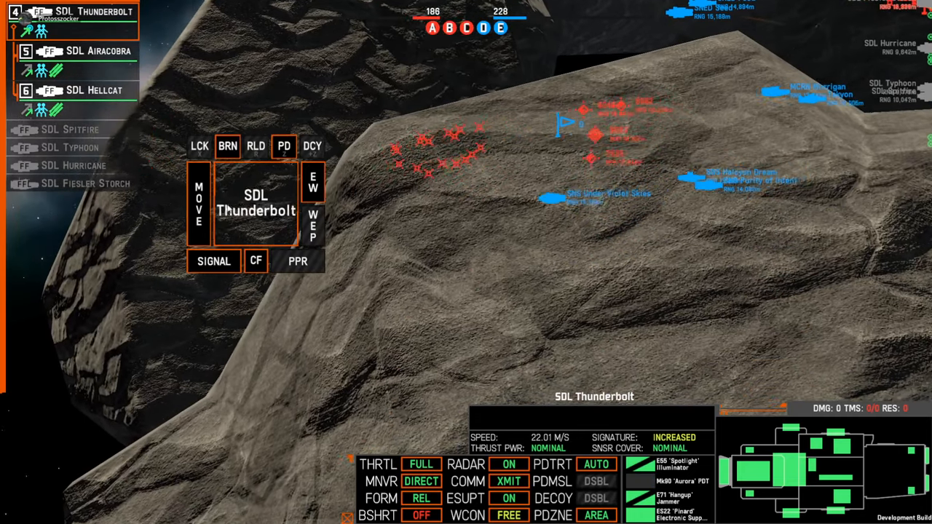
{"action": "left_click", "coordinate": [198, 204]}
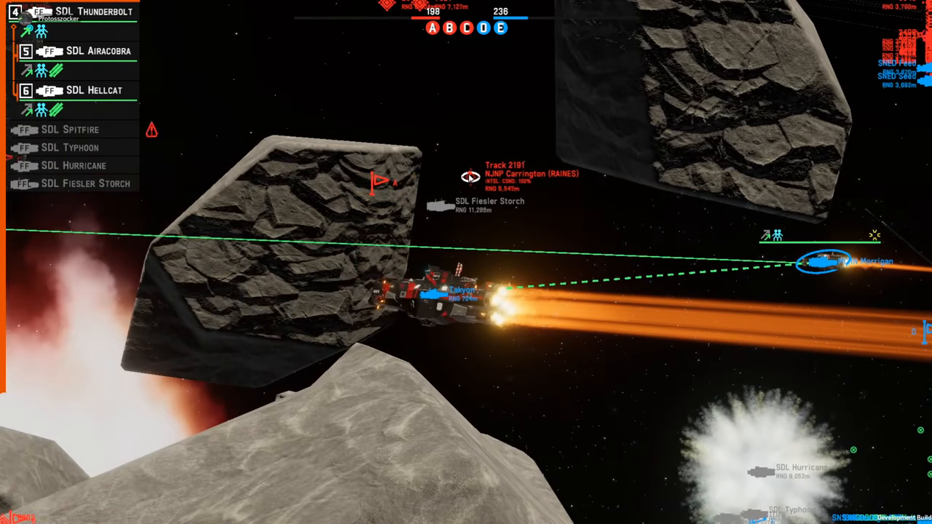
Focus the camera on enemy SNED Feed and its incoming missile swarm.
{"action": "left_click", "coordinate": [423, 291]}
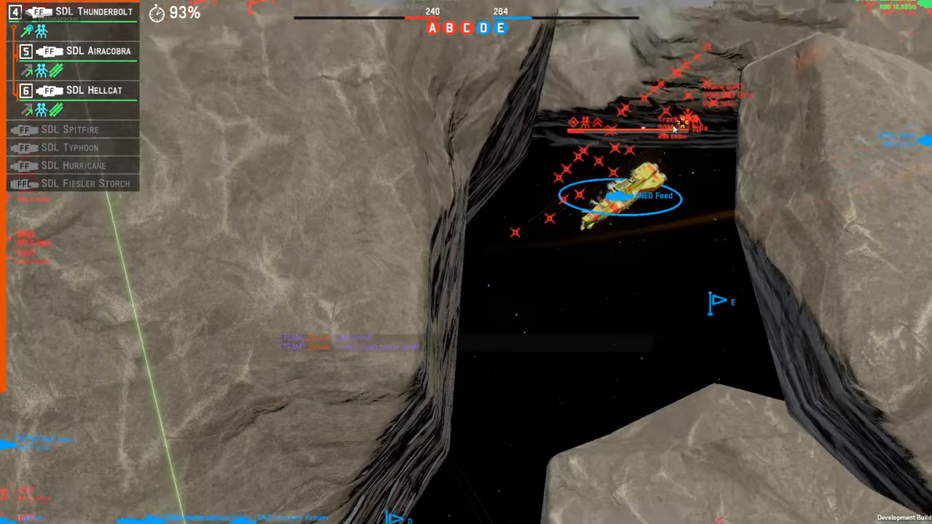
Return the camera to the Takyon firing beside the asteroid.
{"action": "left_click", "coordinate": [70, 129]}
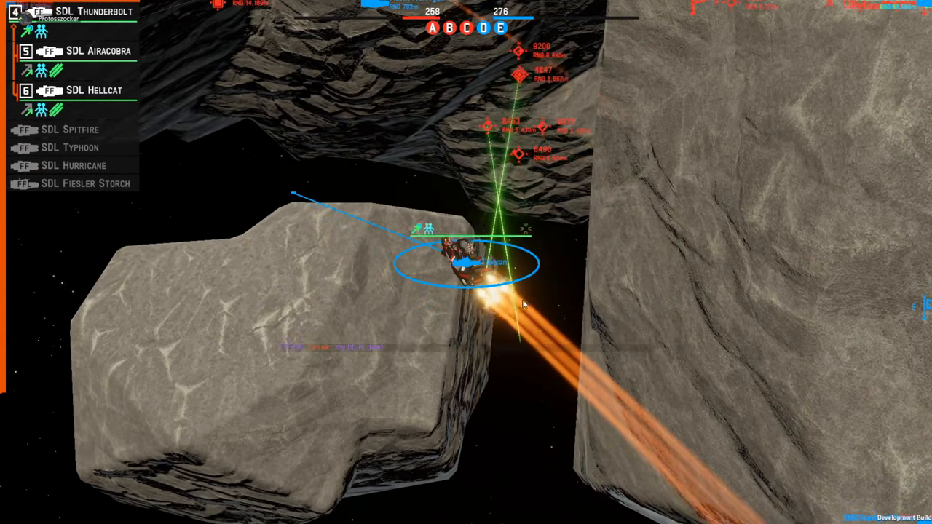
Switch between Thunderbolt and Airacobra and zoom onto burning enemy track 8524.
{"action": "left_click", "coordinate": [71, 128]}
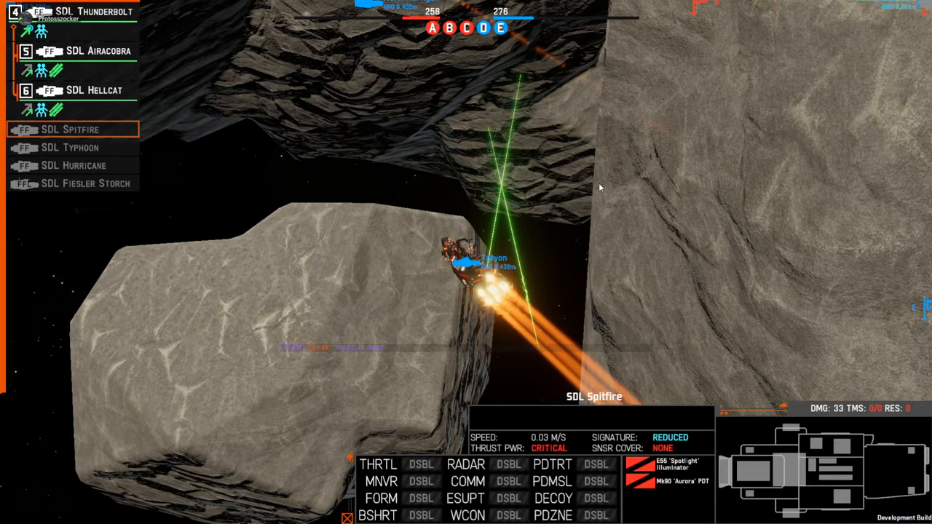
{"action": "left_click", "coordinate": [80, 14]}
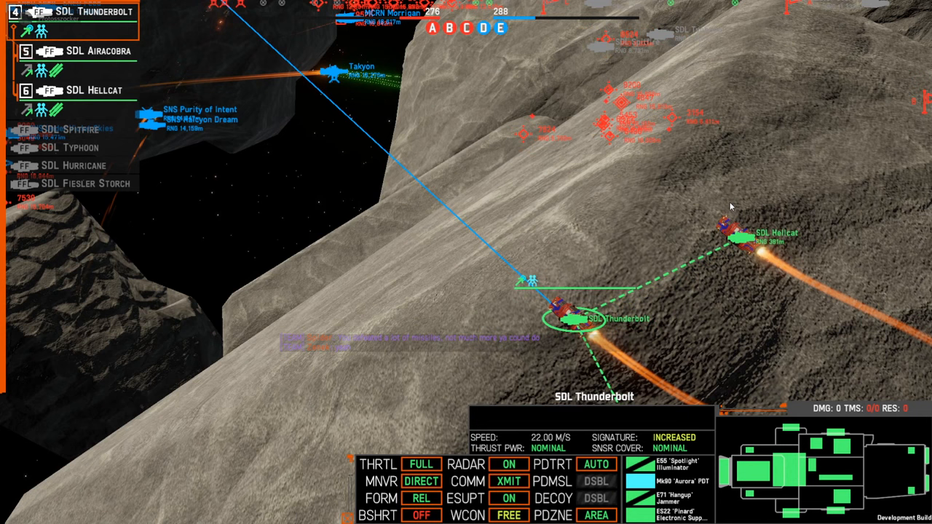
{"action": "left_click", "coordinate": [94, 51]}
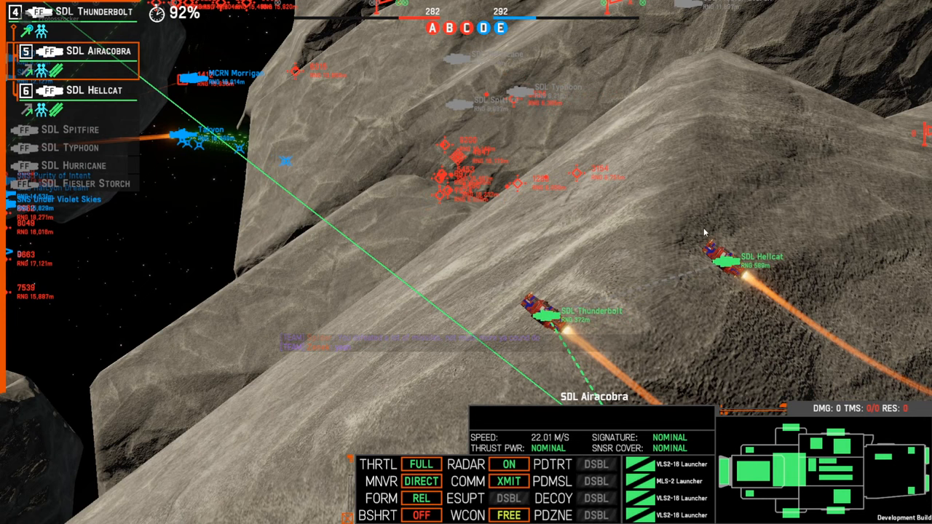
{"action": "left_click", "coordinate": [73, 91]}
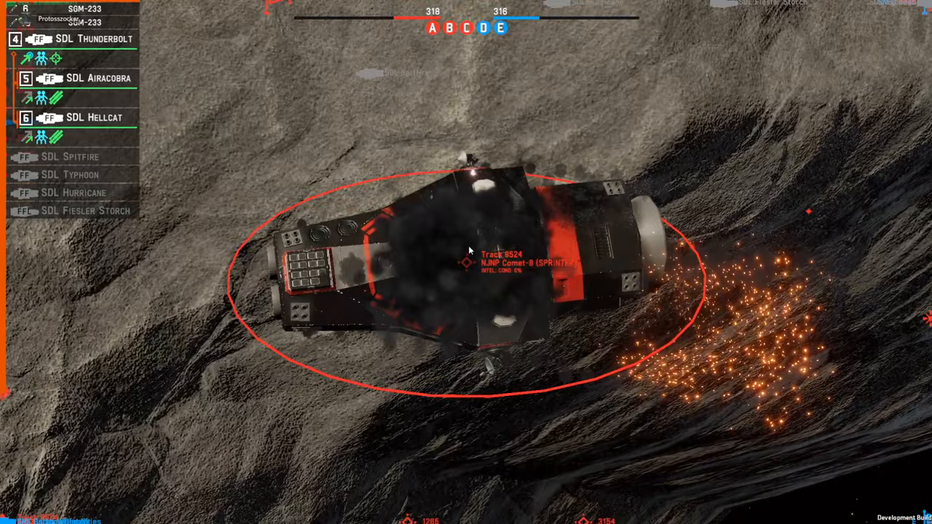
Select Airacobra and begin picking enemy track 7624 as its target.
{"action": "left_click", "coordinate": [80, 39]}
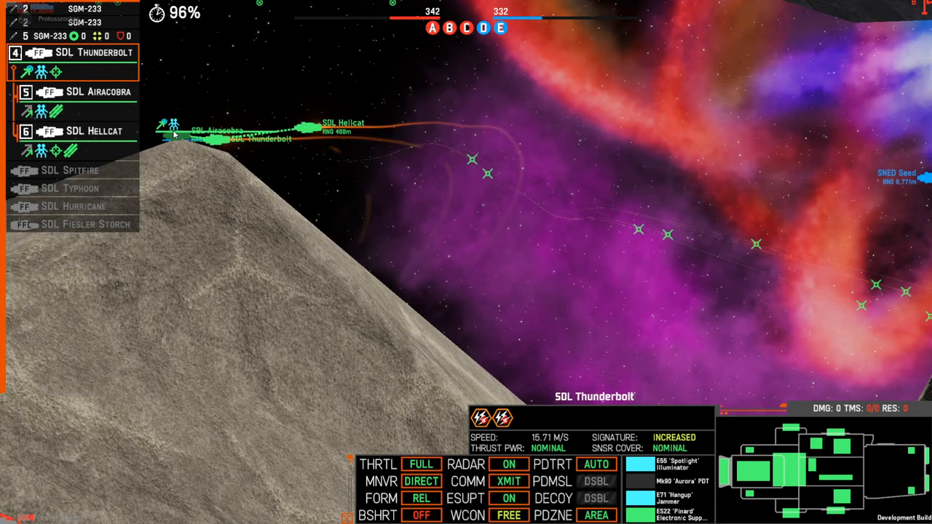
{"action": "left_click", "coordinate": [99, 92]}
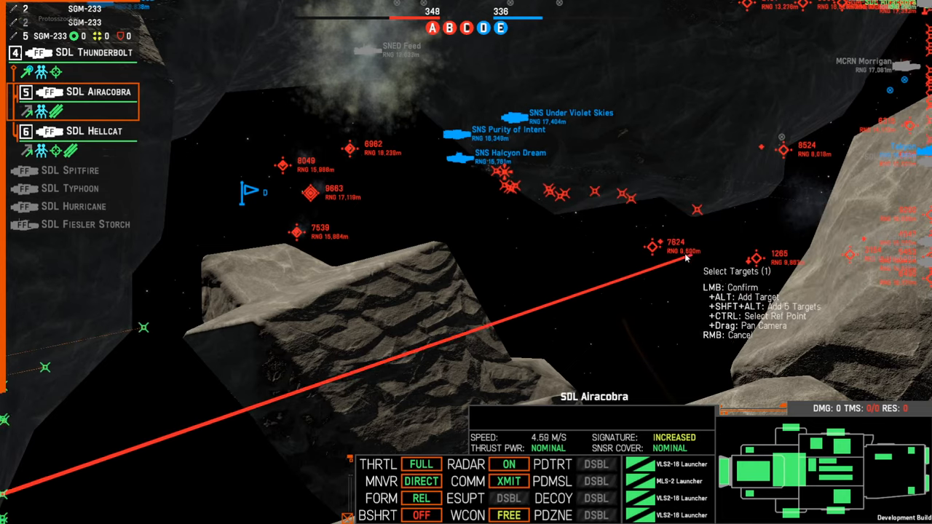
Target track 7624 with Airacobra, inspect Spitfire, then select Thunderbolt.
{"action": "left_click", "coordinate": [653, 248]}
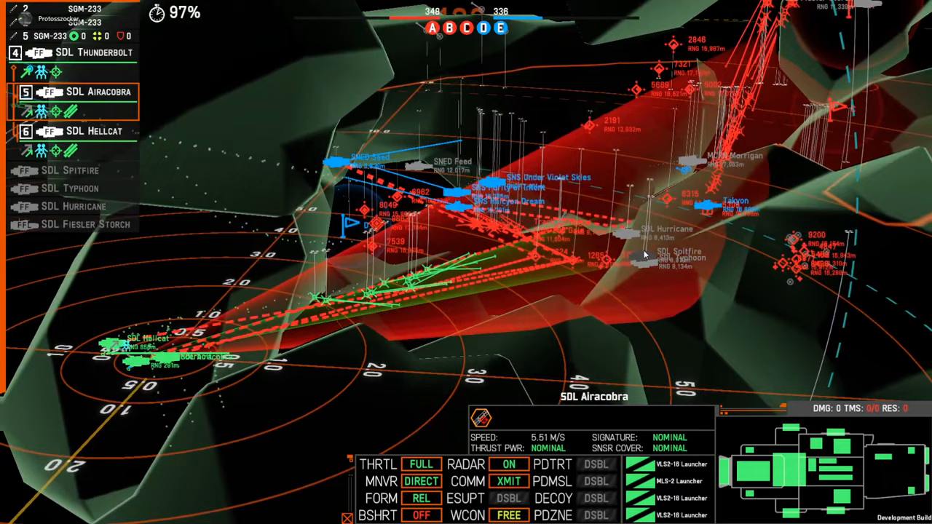
{"action": "left_click", "coordinate": [70, 170]}
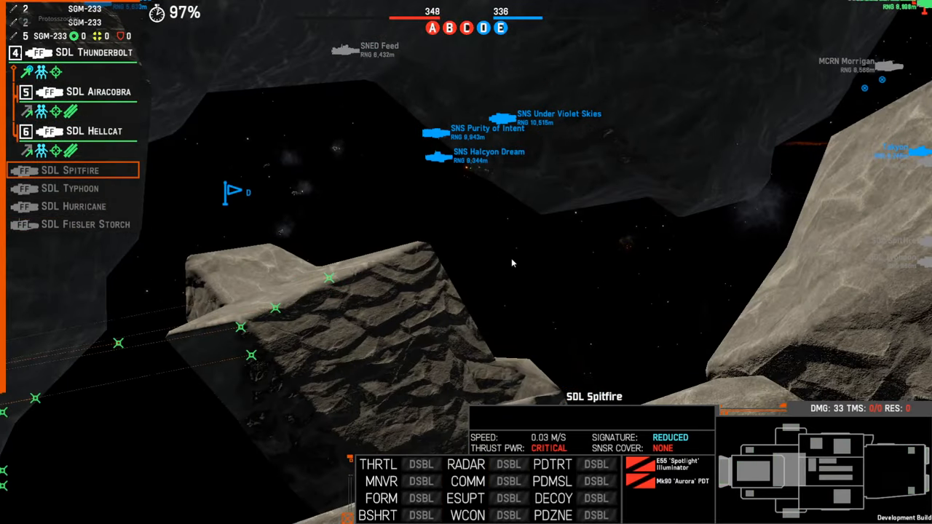
{"action": "left_click", "coordinate": [93, 52]}
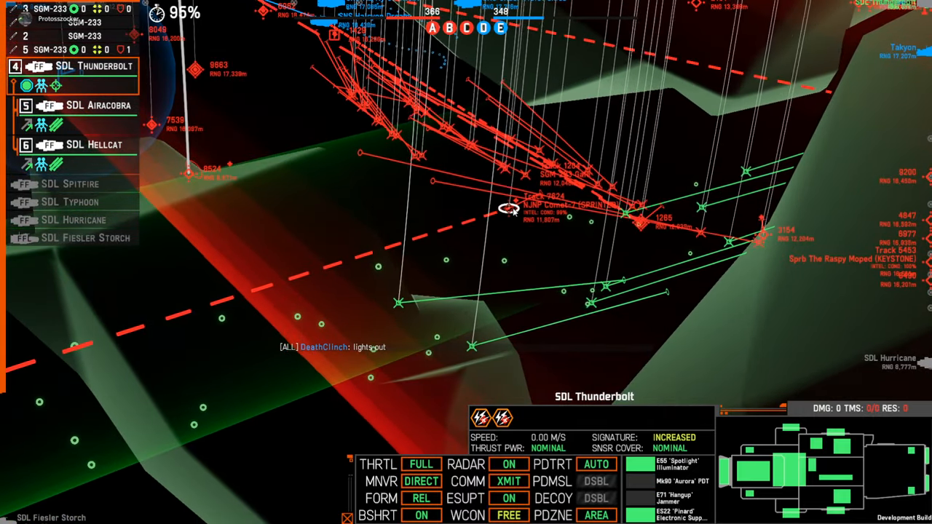
Assign Thunderbolt to engage enemy track 7624 and the other incoming tracks.
{"action": "left_click", "coordinate": [72, 219]}
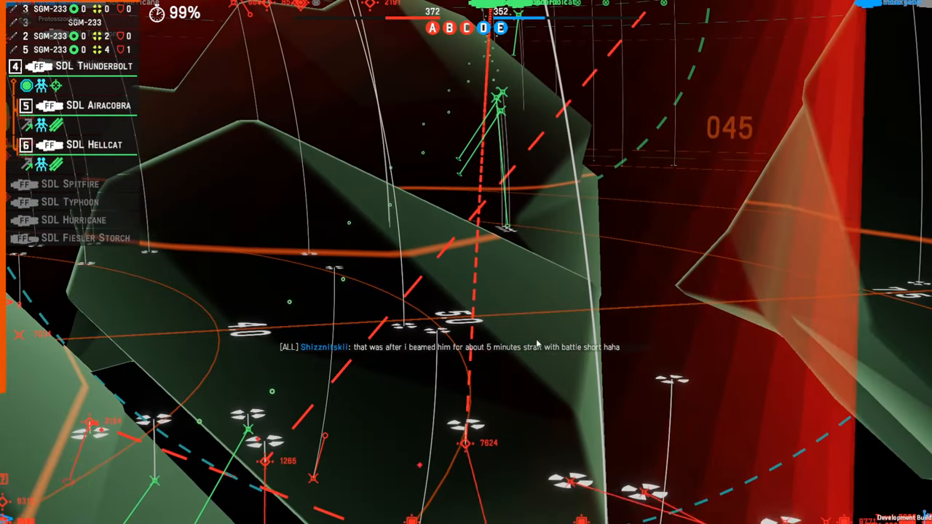
{"action": "left_click", "coordinate": [73, 66]}
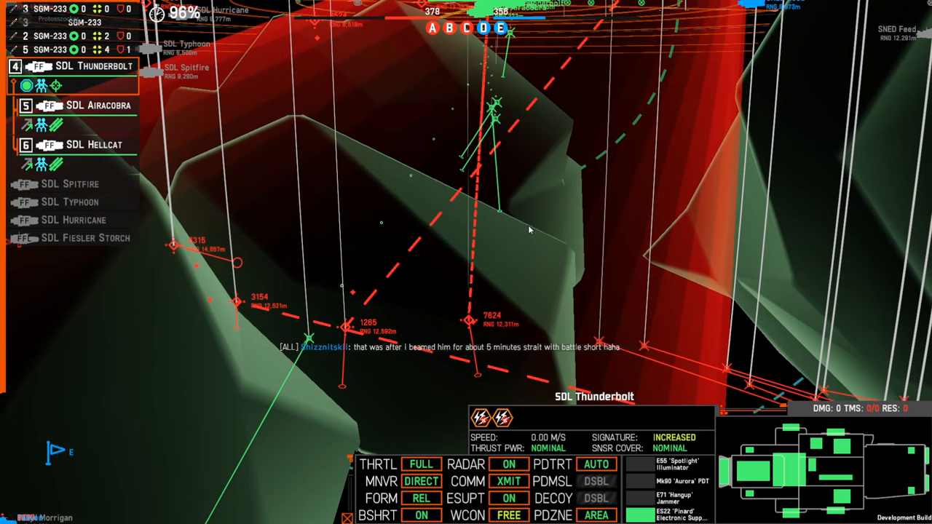
{"action": "left_click", "coordinate": [69, 201]}
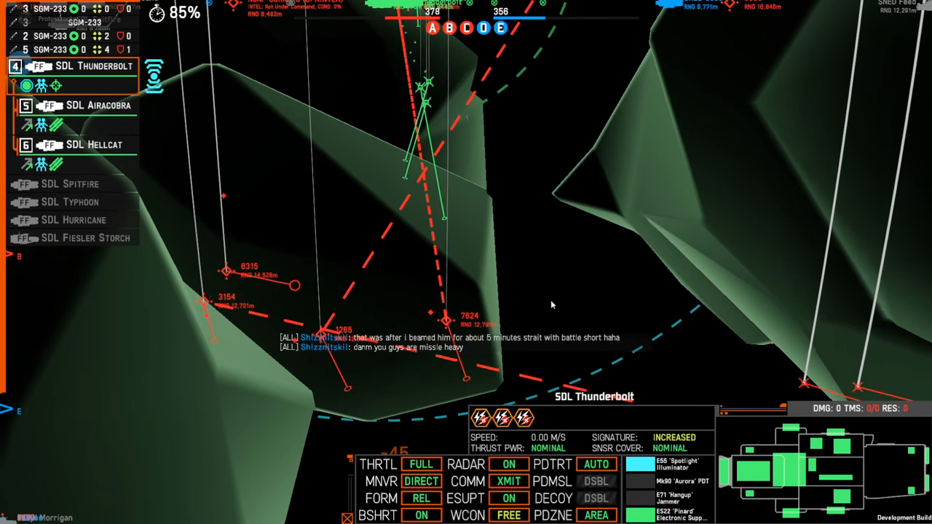
{"action": "left_click", "coordinate": [73, 220]}
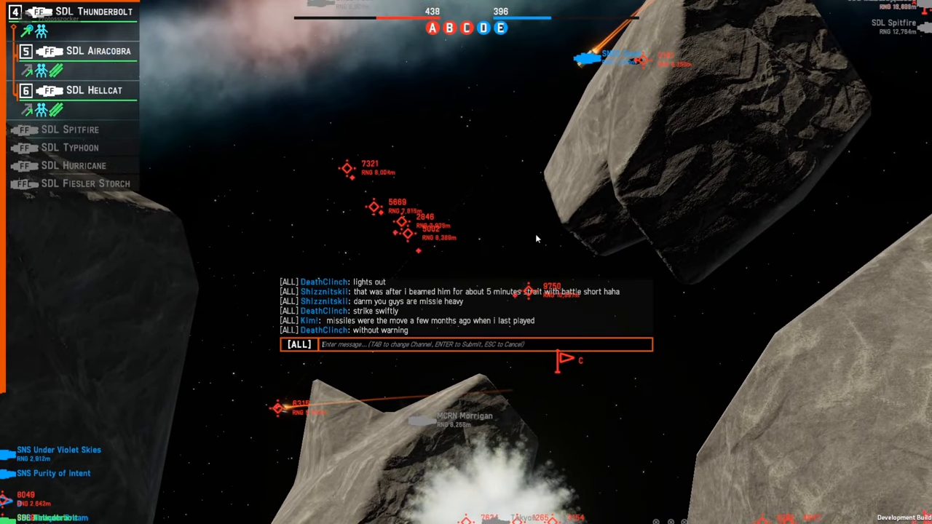
Post 'guess it' in all-chat and bring up the surrender prompt.
{"action": "type", "text": "guess it"}
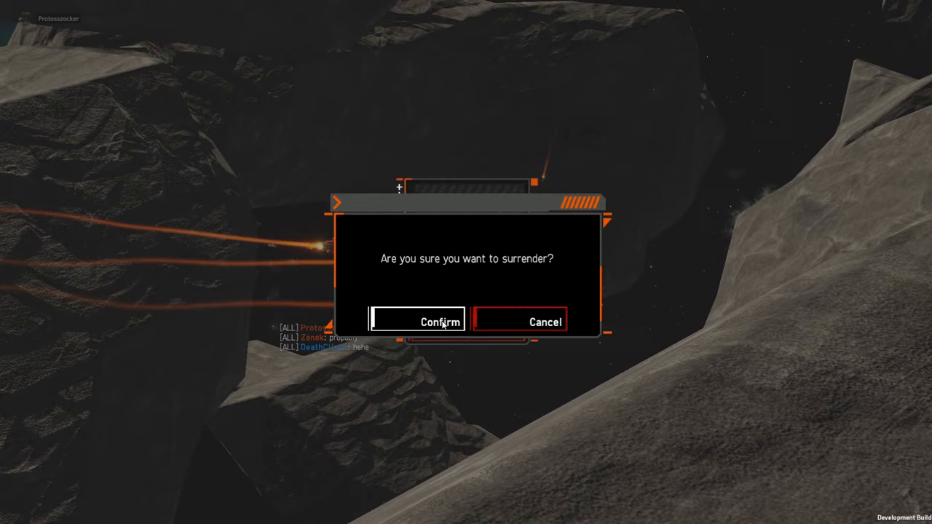
Confirm the 'Are you sure you want to surrender?' dialog to concede the match.
{"action": "left_click", "coordinate": [419, 321]}
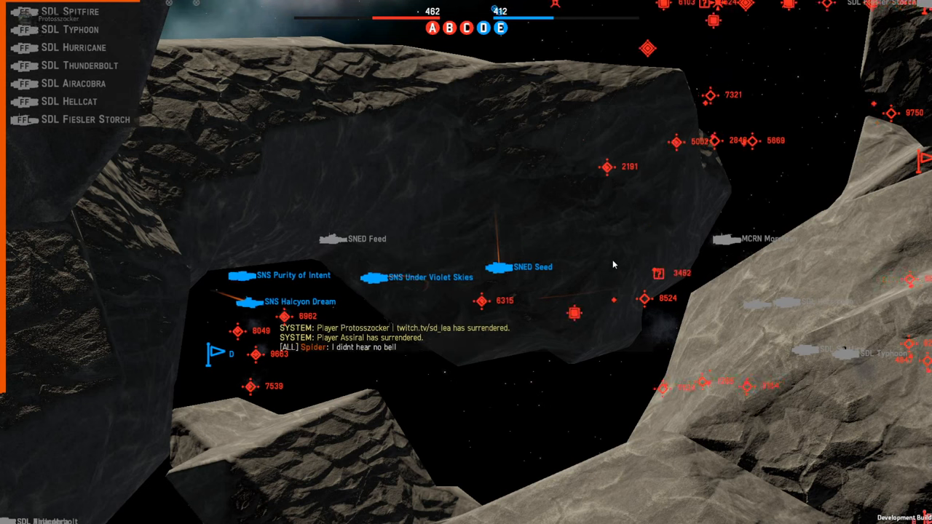
{"action": "key", "text": "enter"}
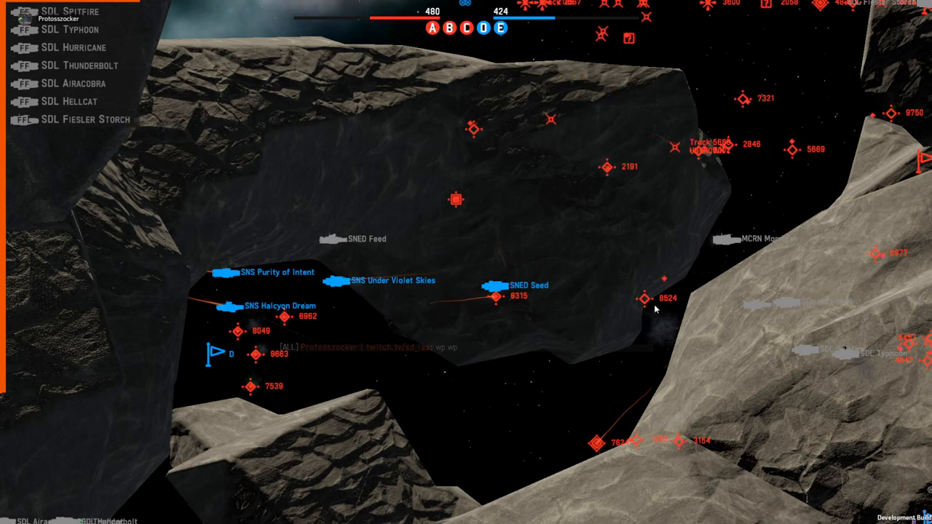
{"action": "mouse_move", "coordinate": [684, 386]}
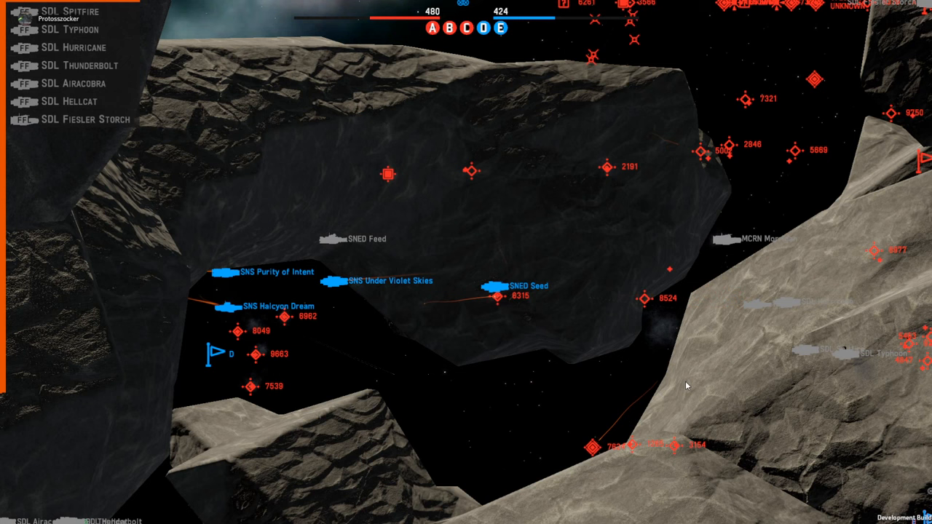